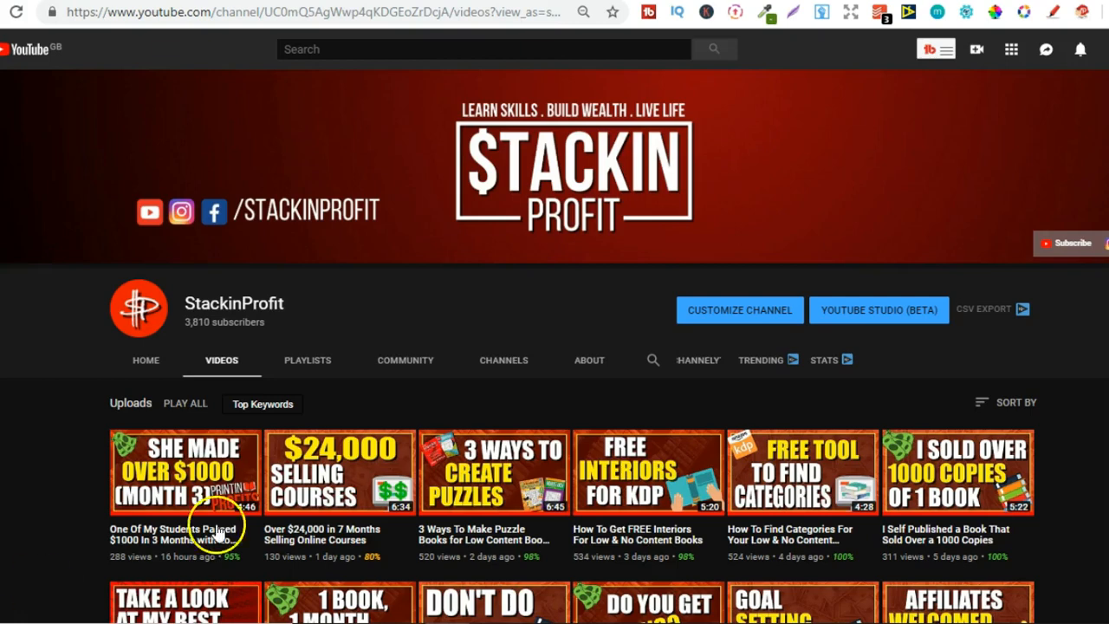
# Scroll through the last-month dashboard to review its charts and book table
pyautogui.scroll(-3)
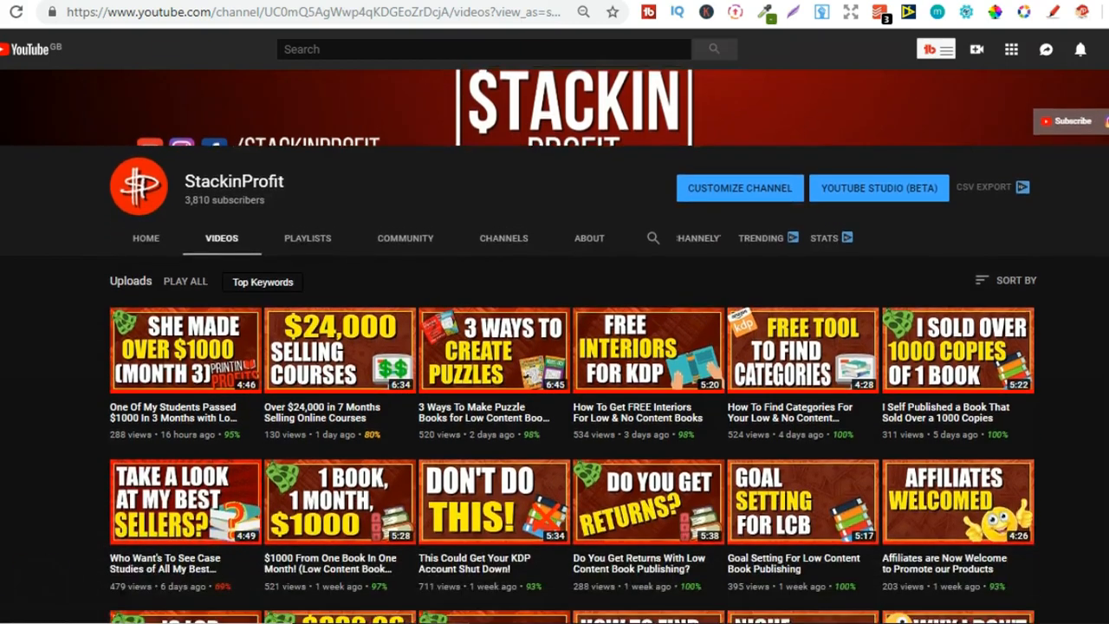
pyautogui.scroll(-3)
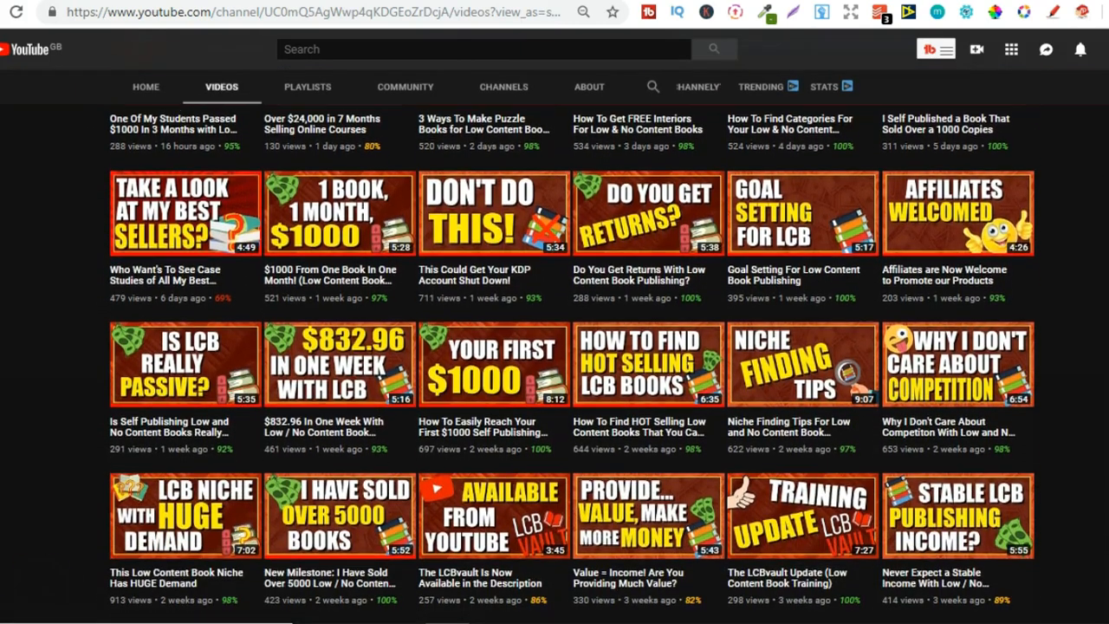
pyautogui.scroll(-3)
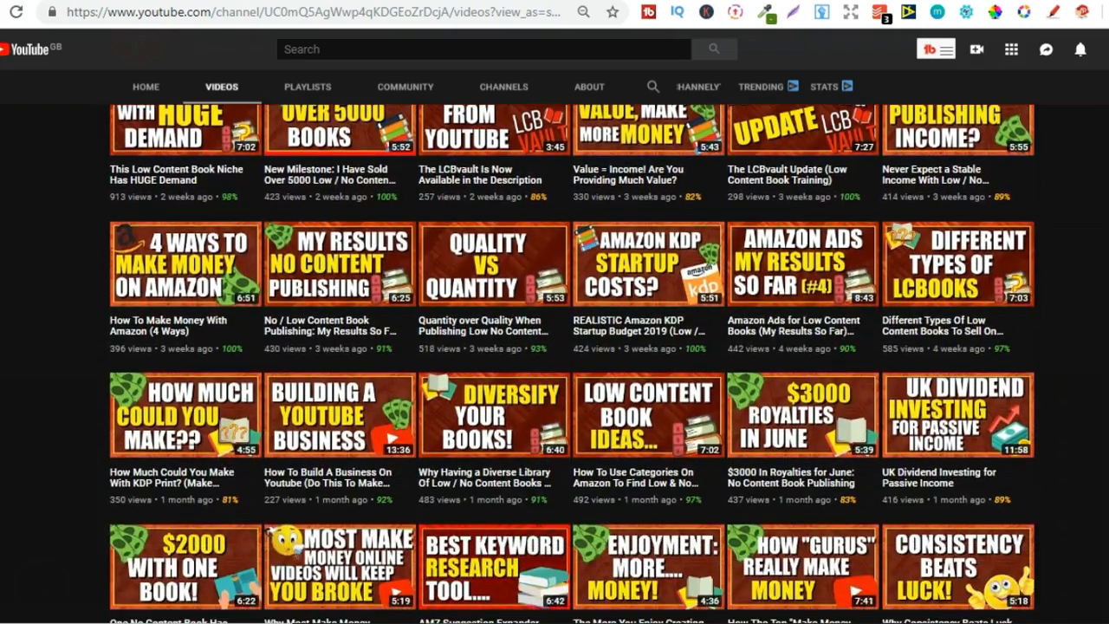
pyautogui.scroll(-3)
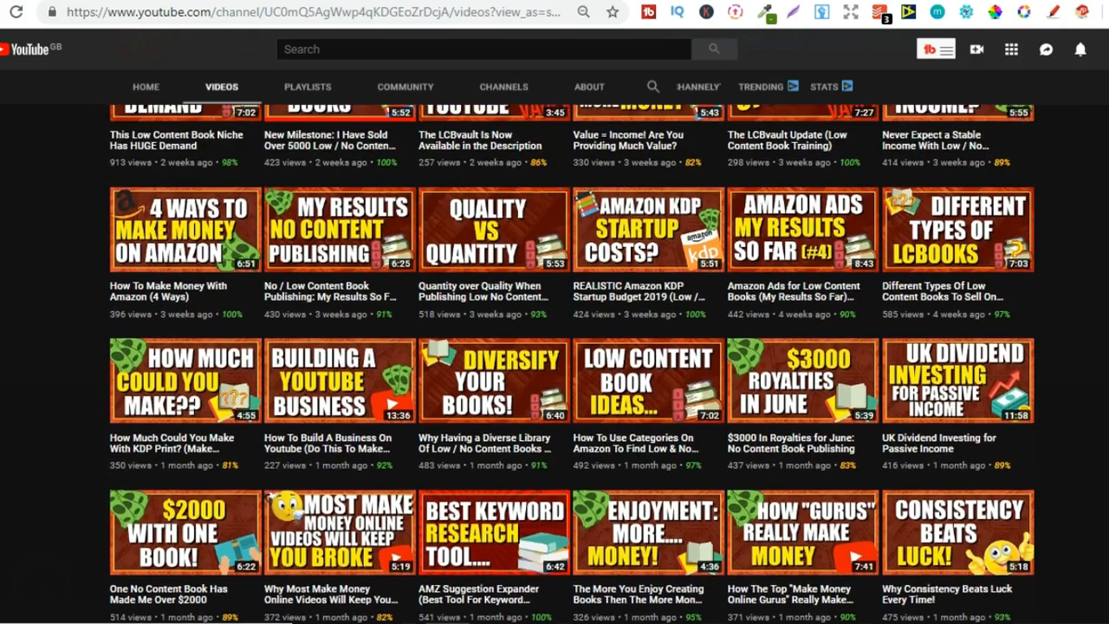
pyautogui.scroll(3)
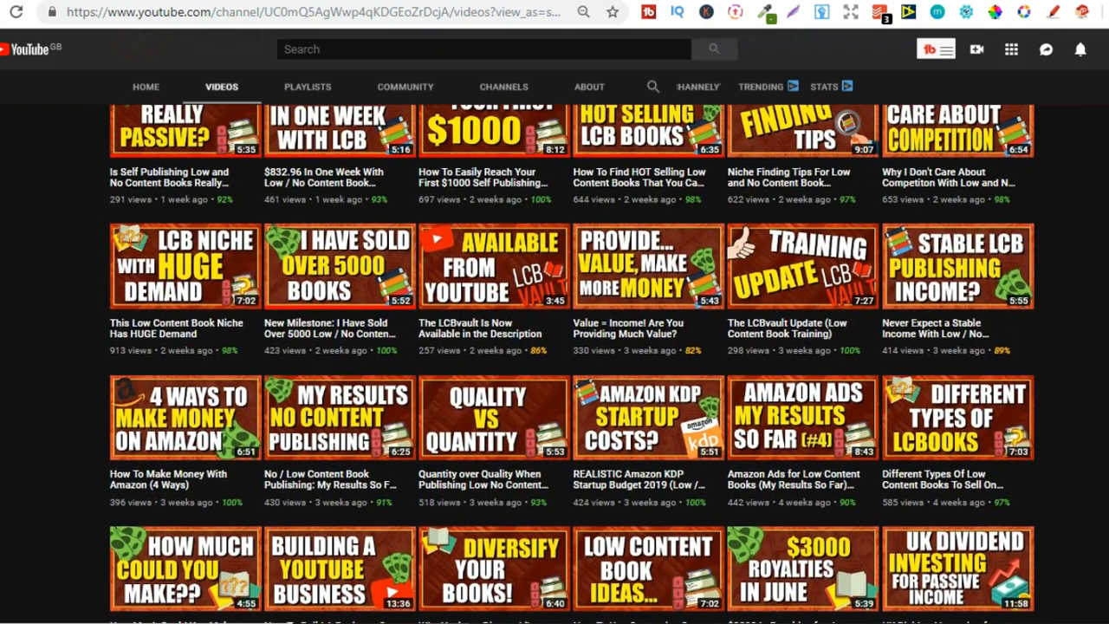
pyautogui.scroll(3)
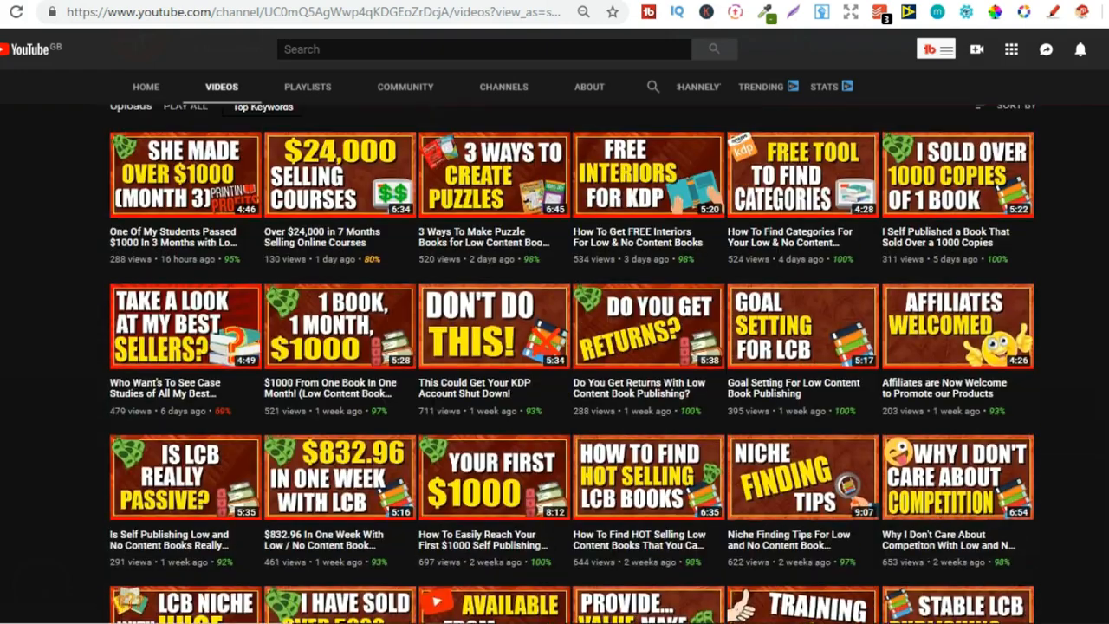
pyautogui.scroll(3)
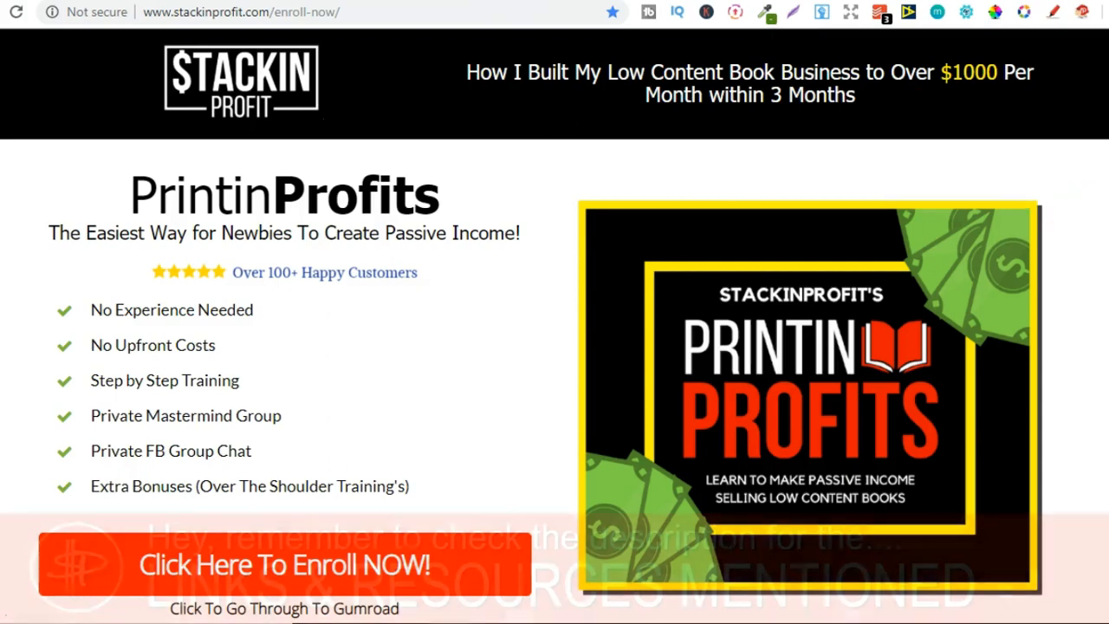
pyautogui.scroll(-3)
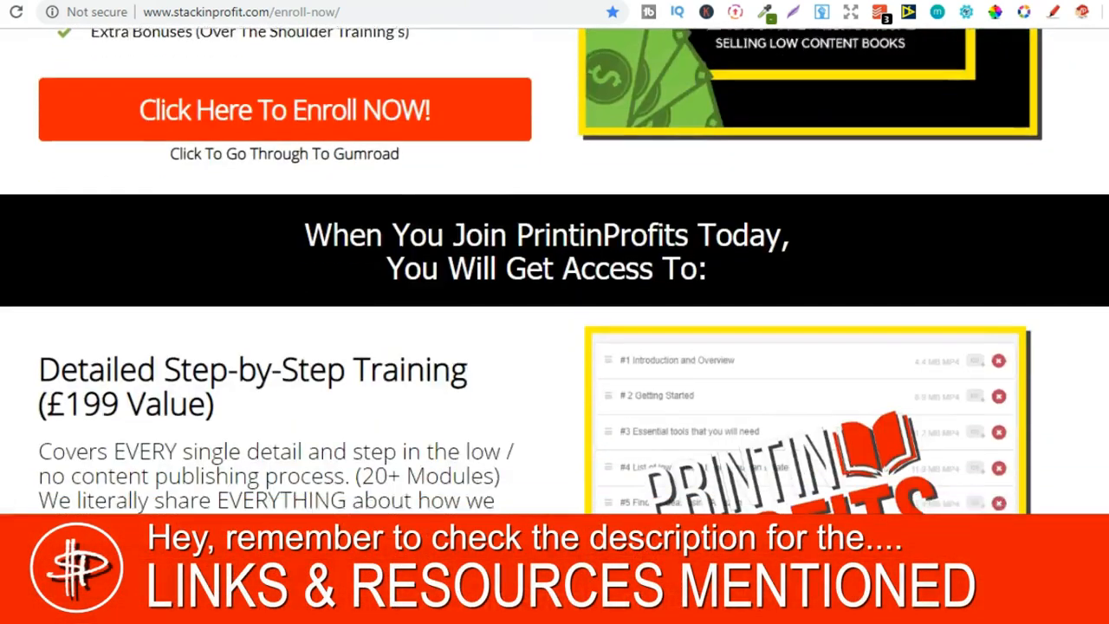
pyautogui.scroll(-3)
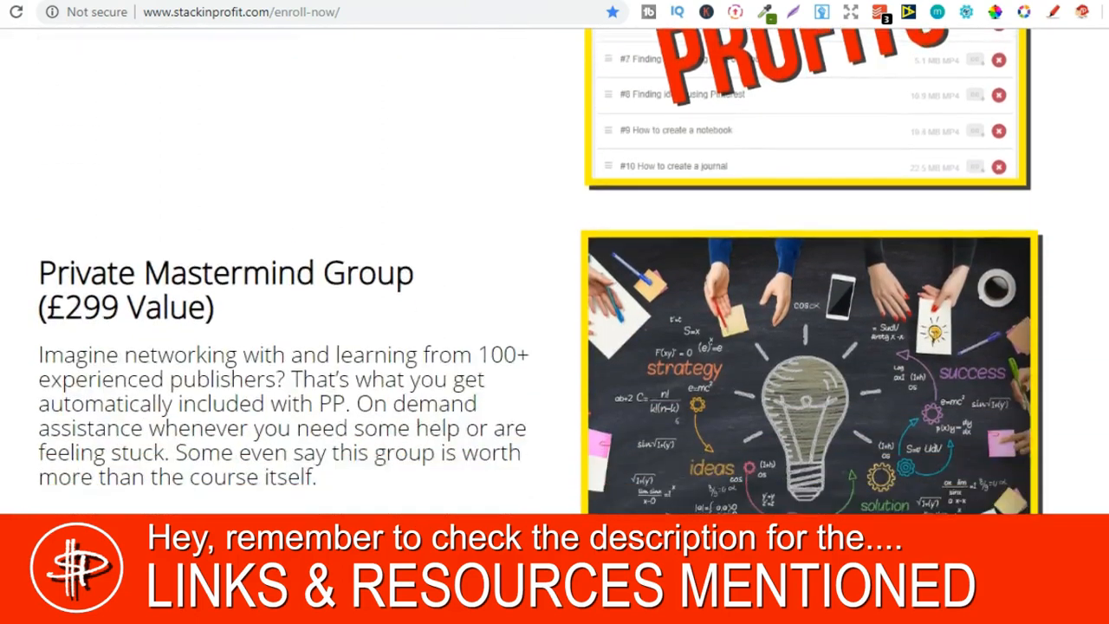
pyautogui.scroll(-3)
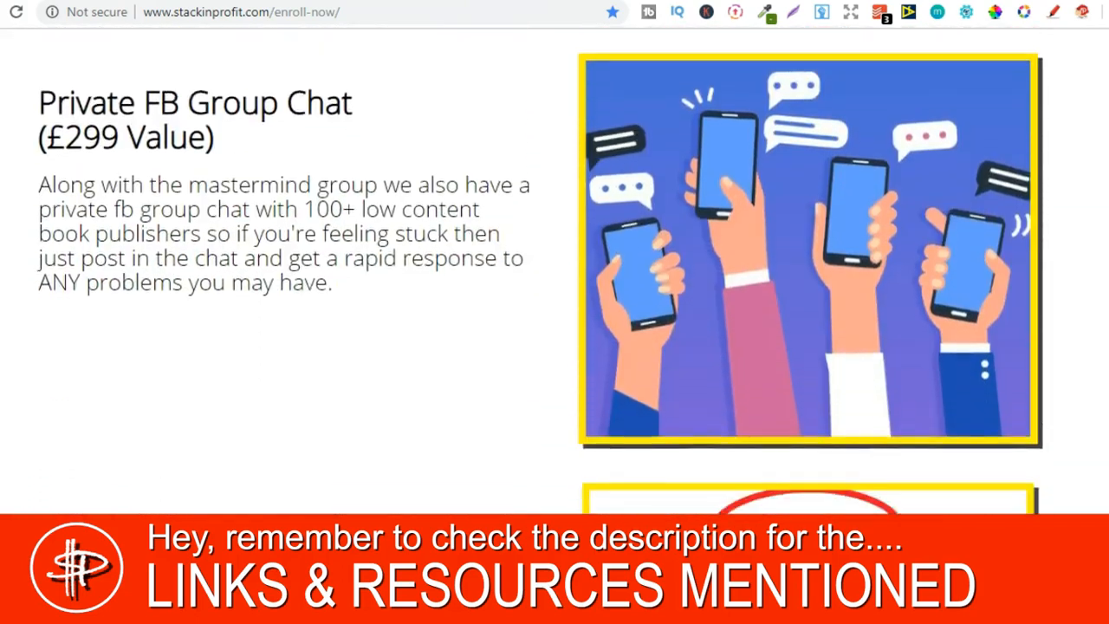
pyautogui.scroll(-3)
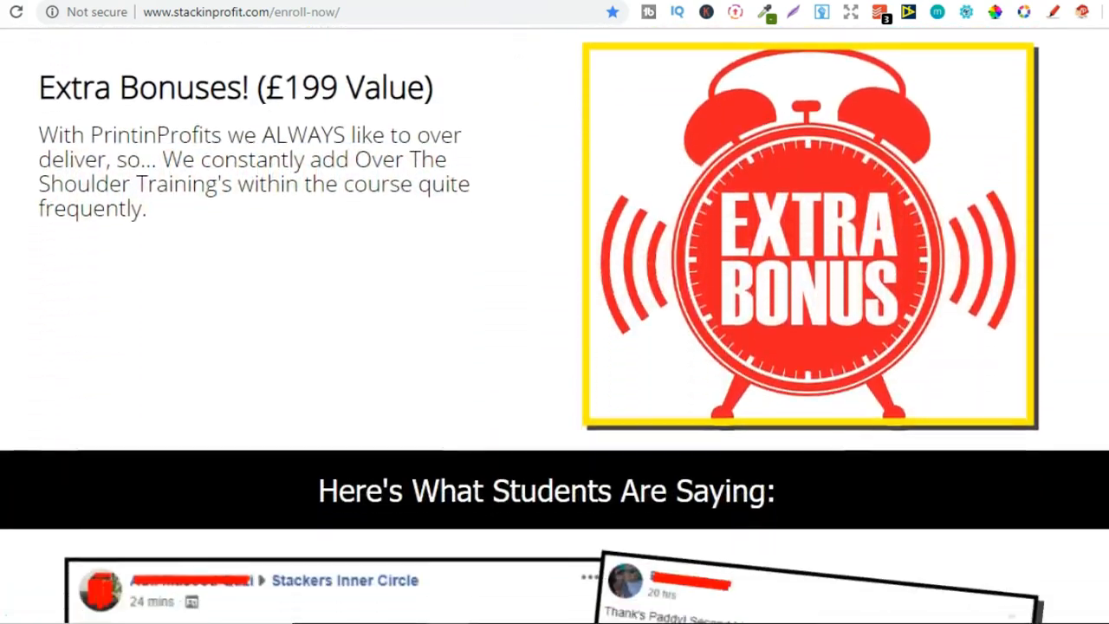
pyautogui.scroll(-3)
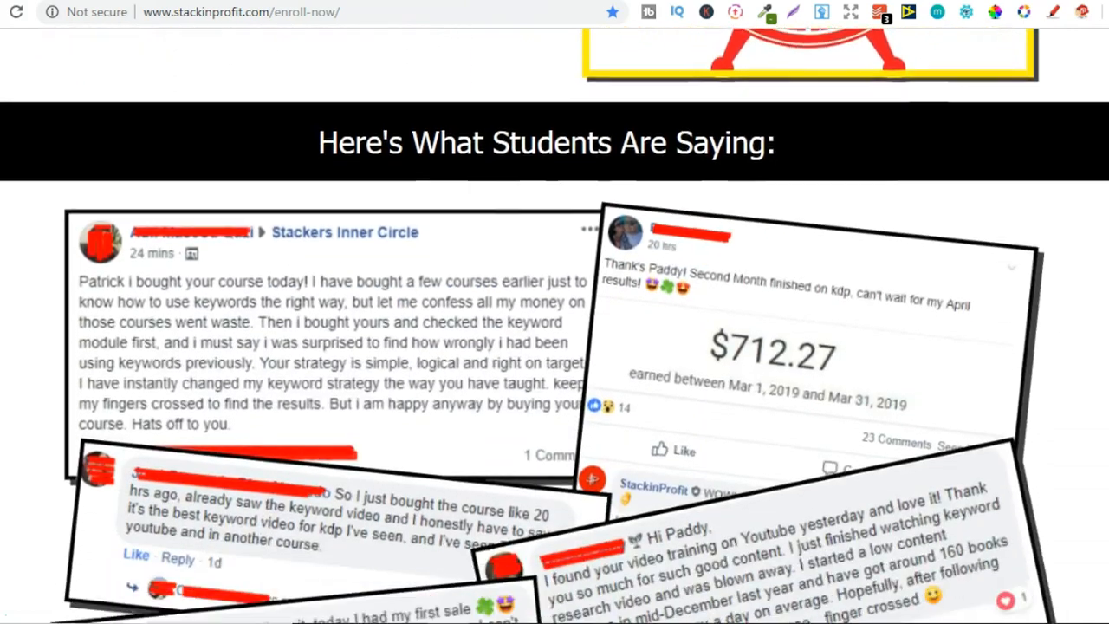
pyautogui.scroll(-3)
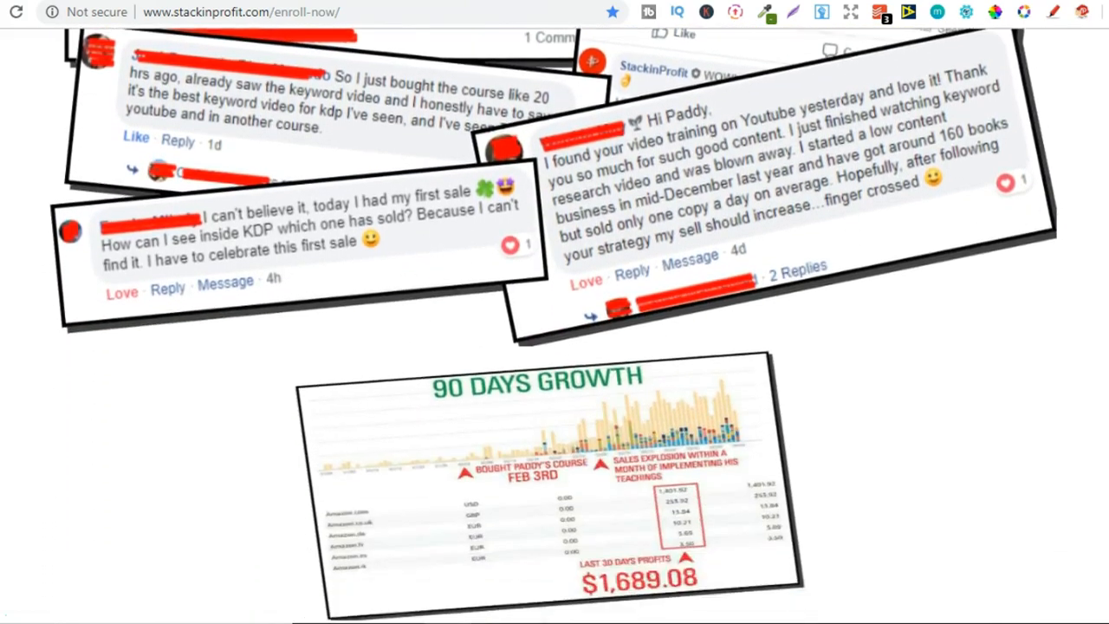
pyautogui.scroll(-3)
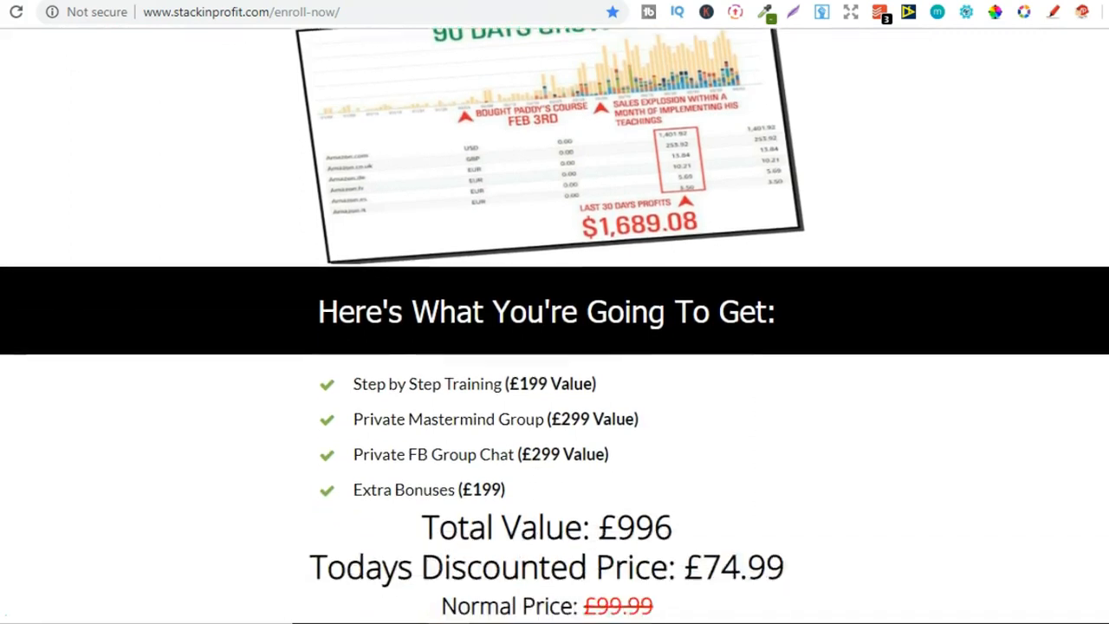
pyautogui.scroll(-3)
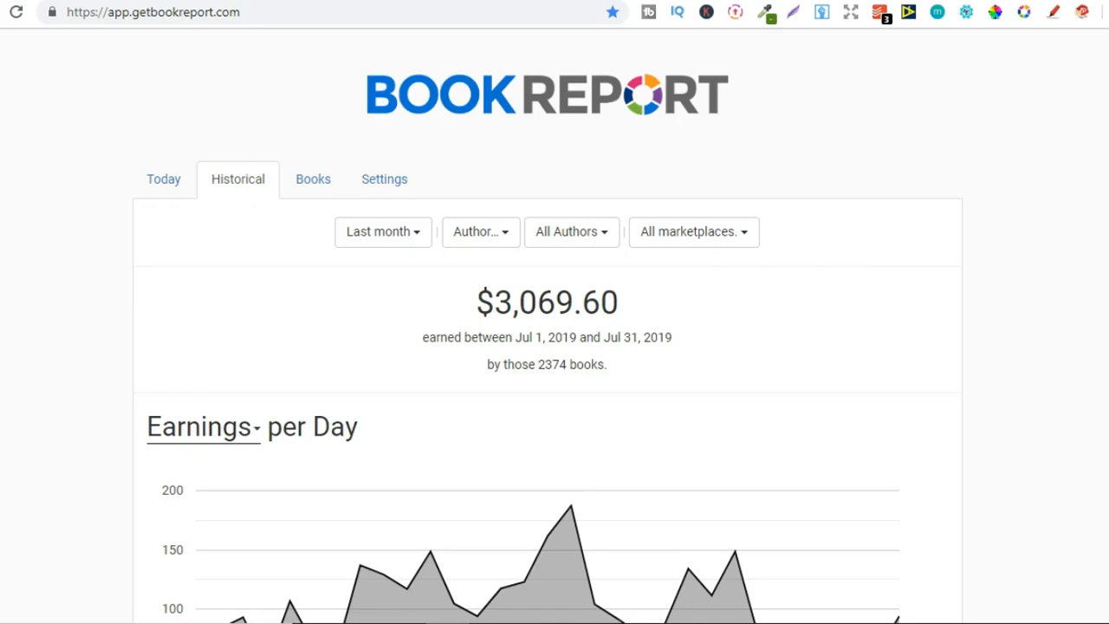
pyautogui.scroll(-3)
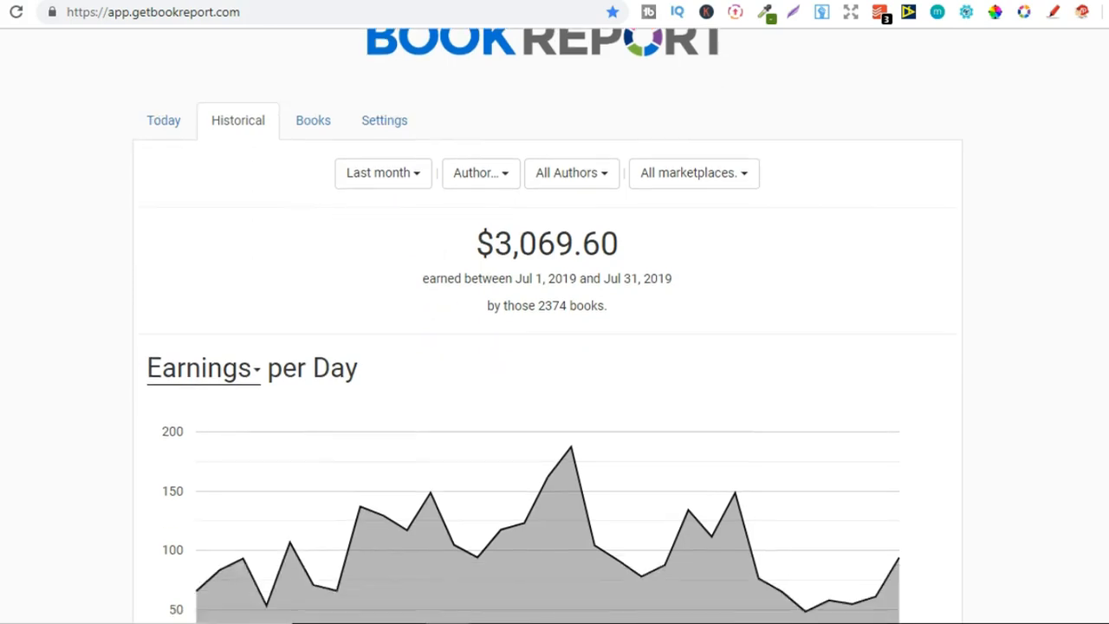
pyautogui.scroll(3)
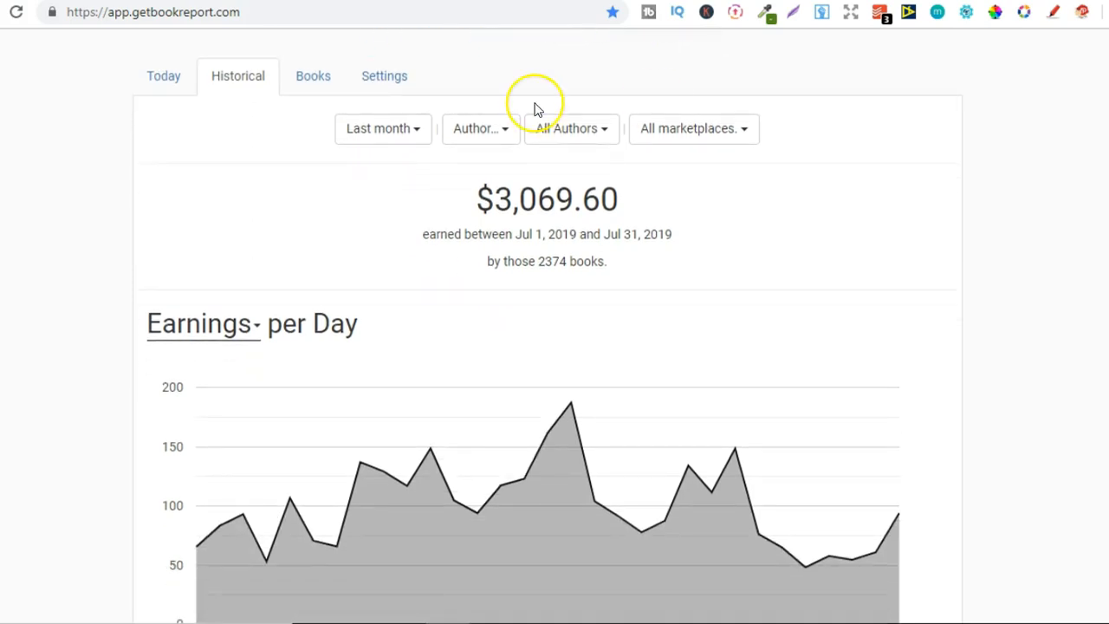
pyautogui.moveTo(382, 128)
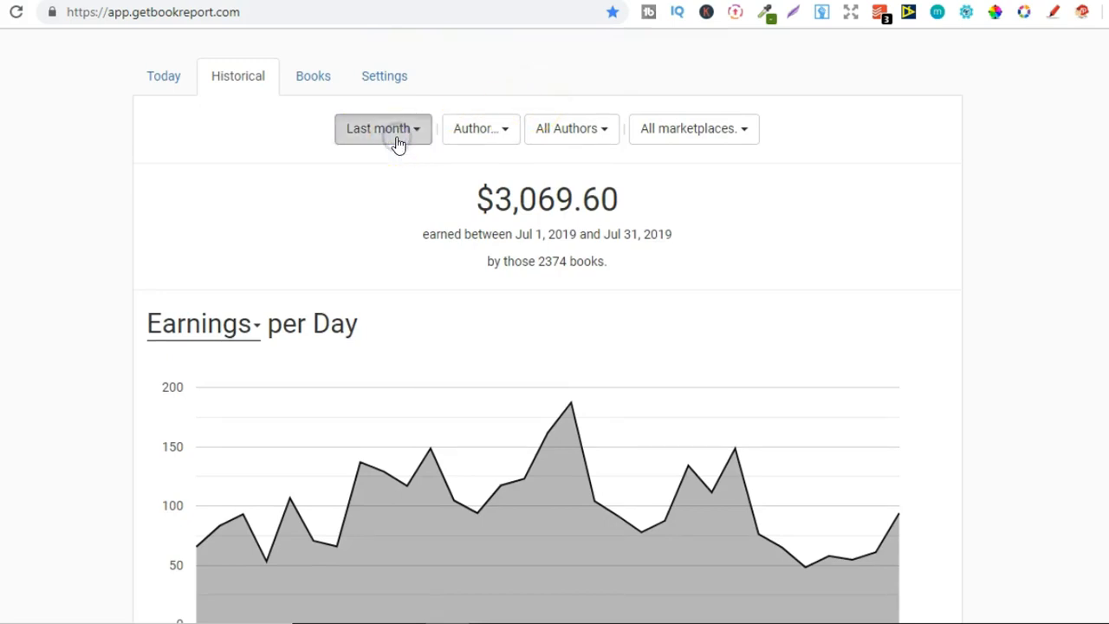
# Switch the reporting period to All-time and highlight the $15,012.17 total for Nov 2018–Aug 2019
pyautogui.click(381, 129)
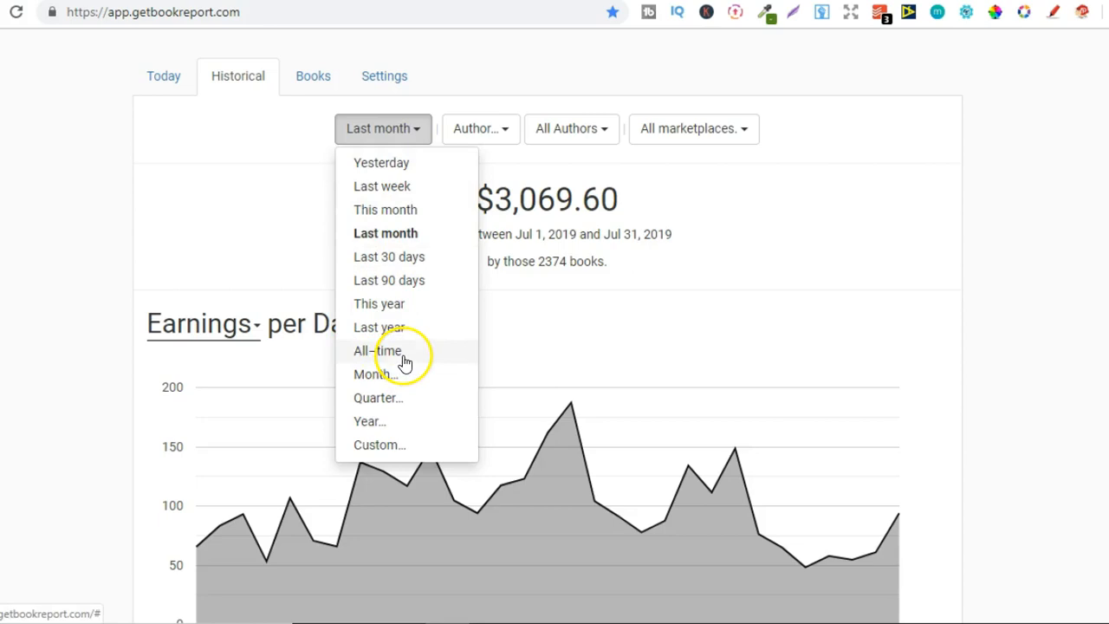
pyautogui.click(376, 350)
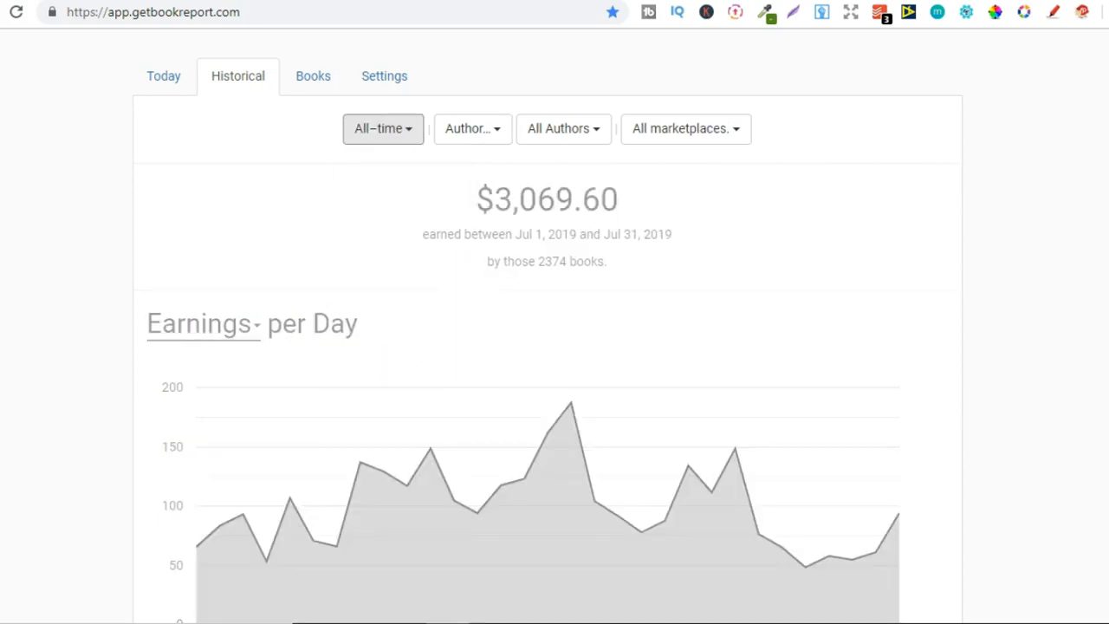
pyautogui.click(381, 128)
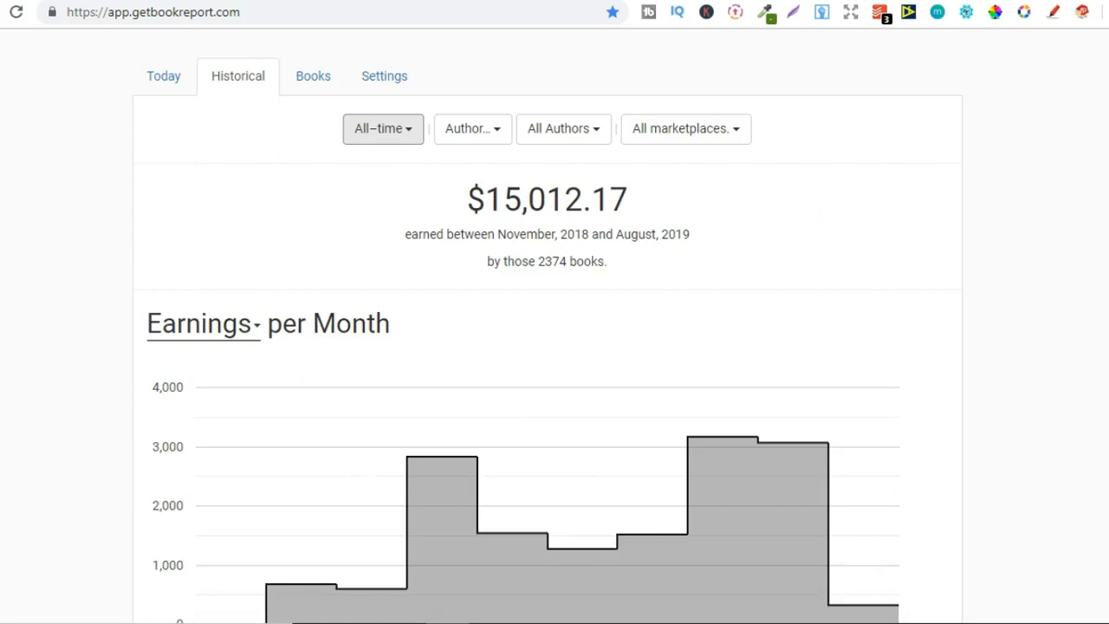
pyautogui.scroll(3)
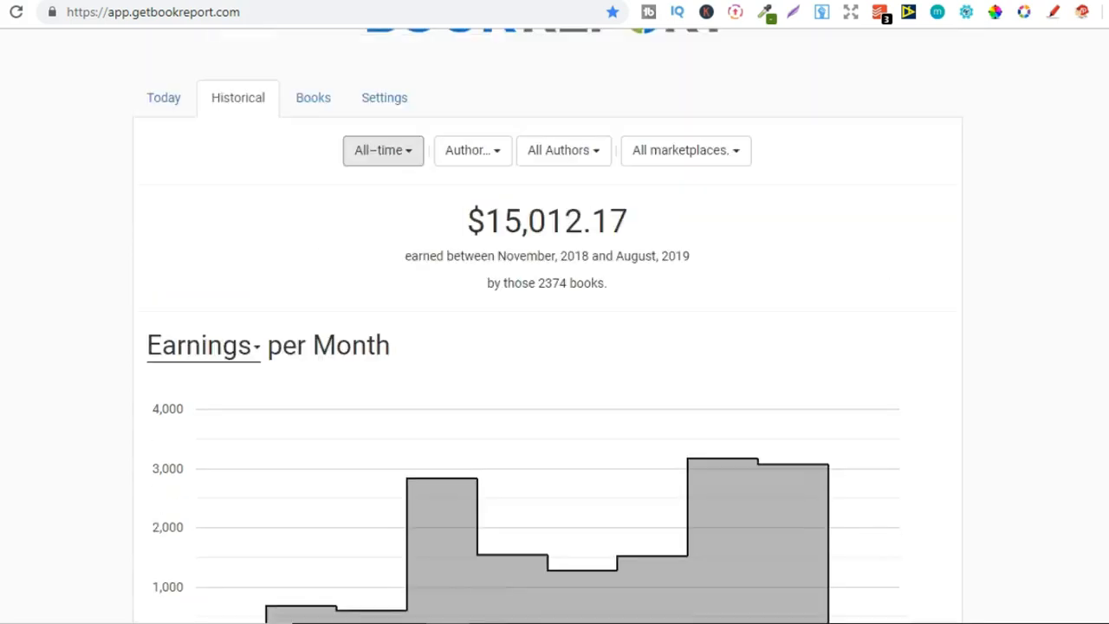
pyautogui.scroll(3)
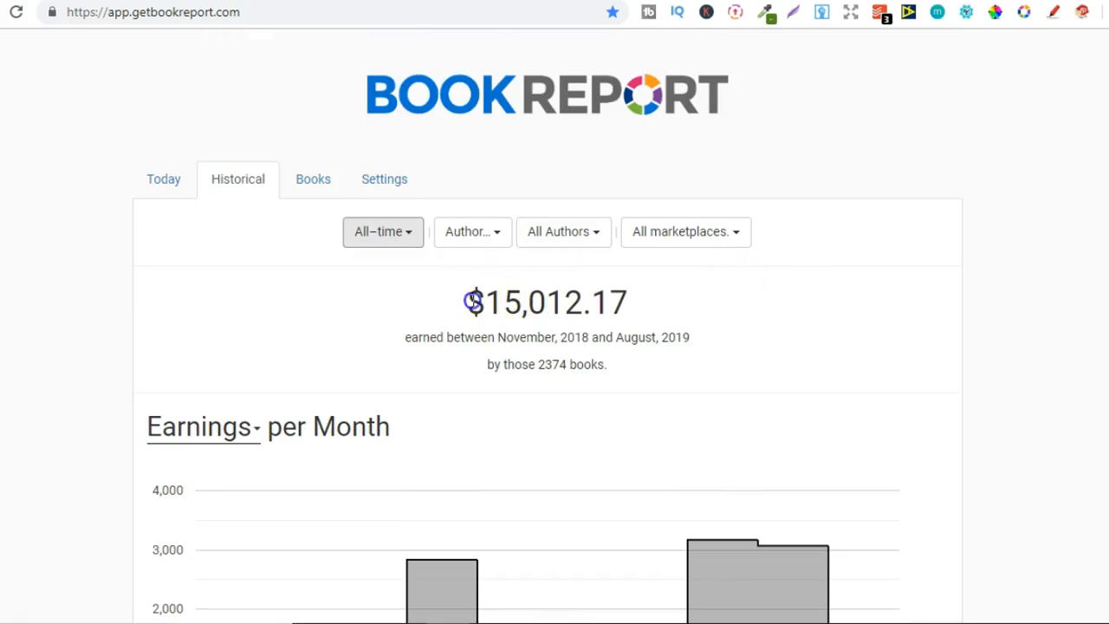
pyautogui.doubleClick(546, 301)
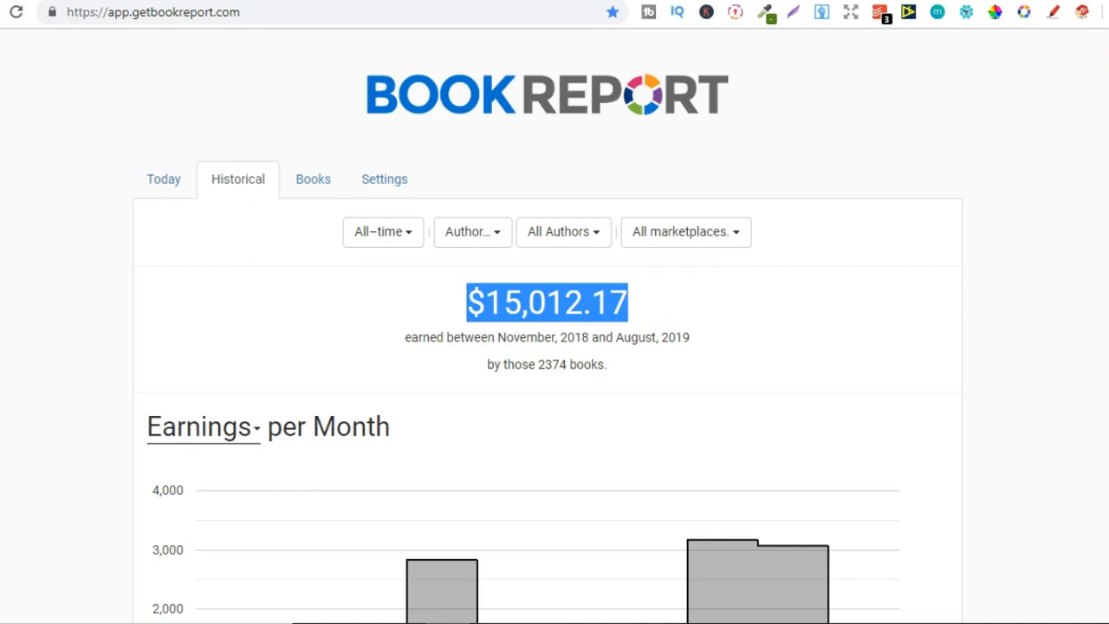
pyautogui.scroll(-3)
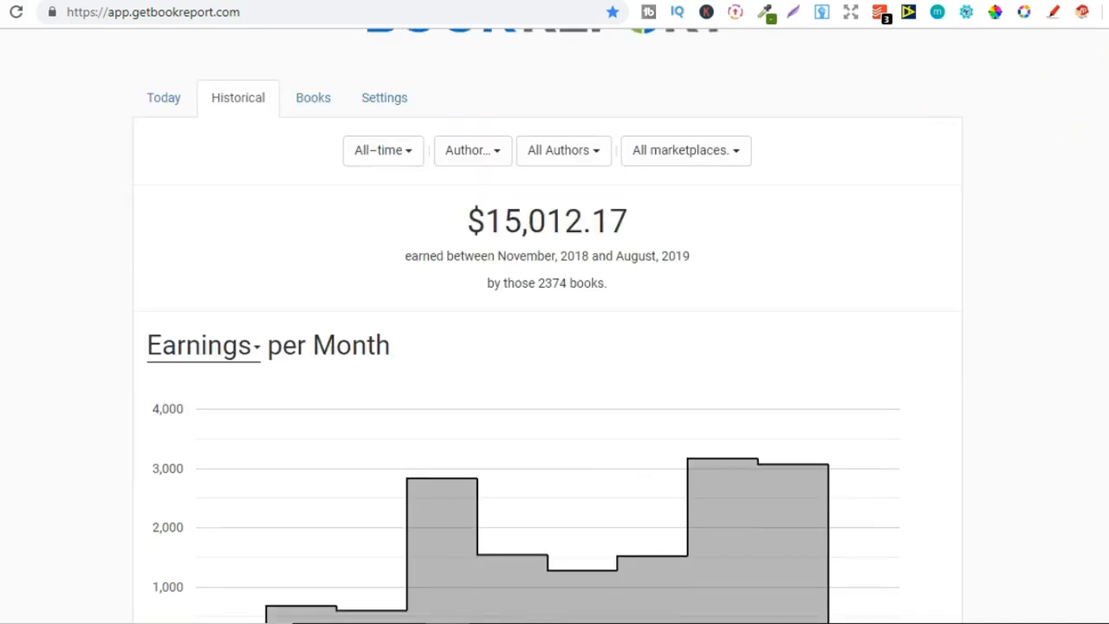
pyautogui.scroll(-3)
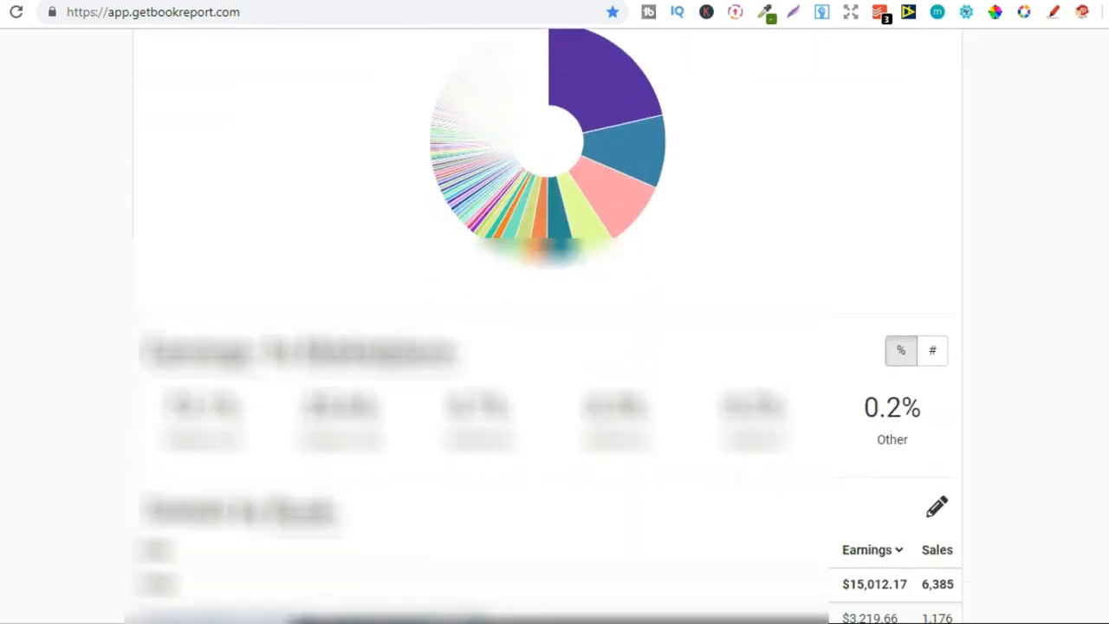
pyautogui.scroll(-3)
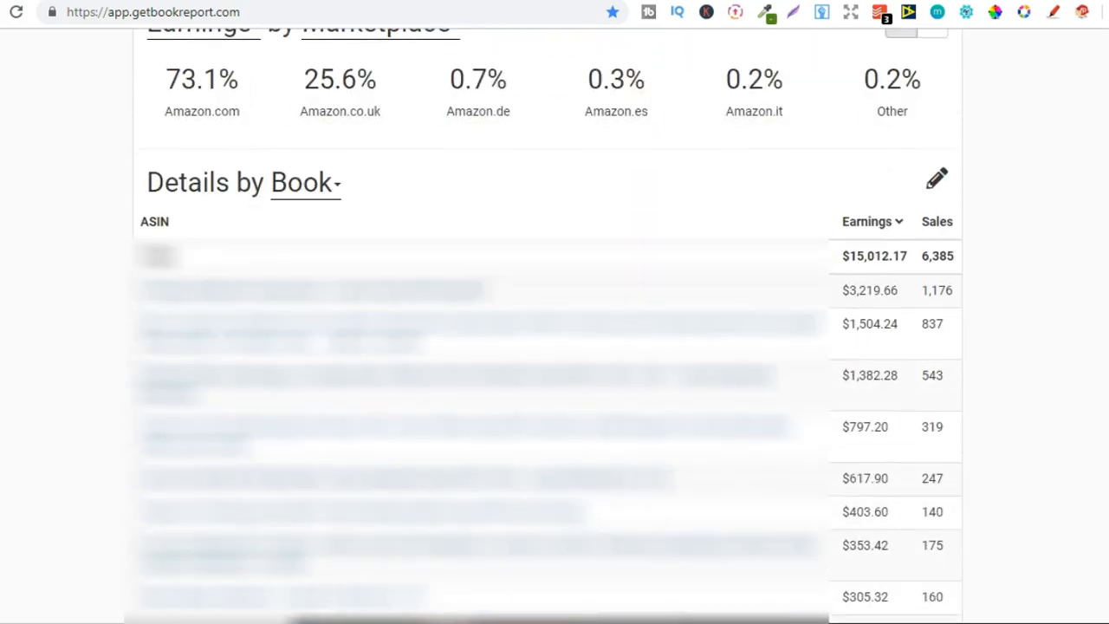
pyautogui.moveTo(979, 291)
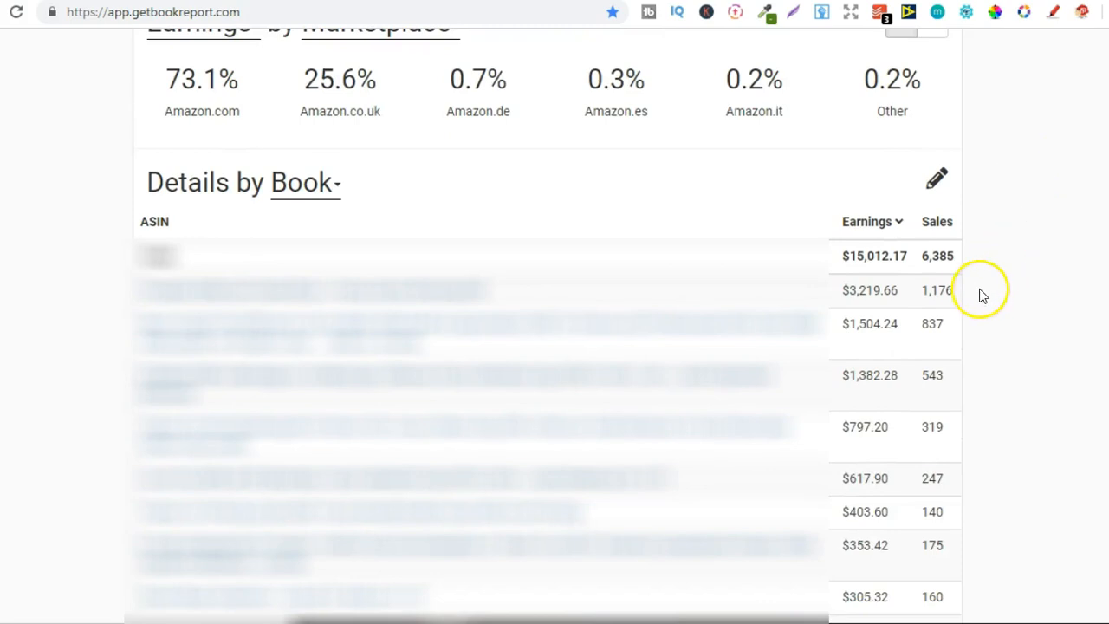
pyautogui.moveTo(922, 291)
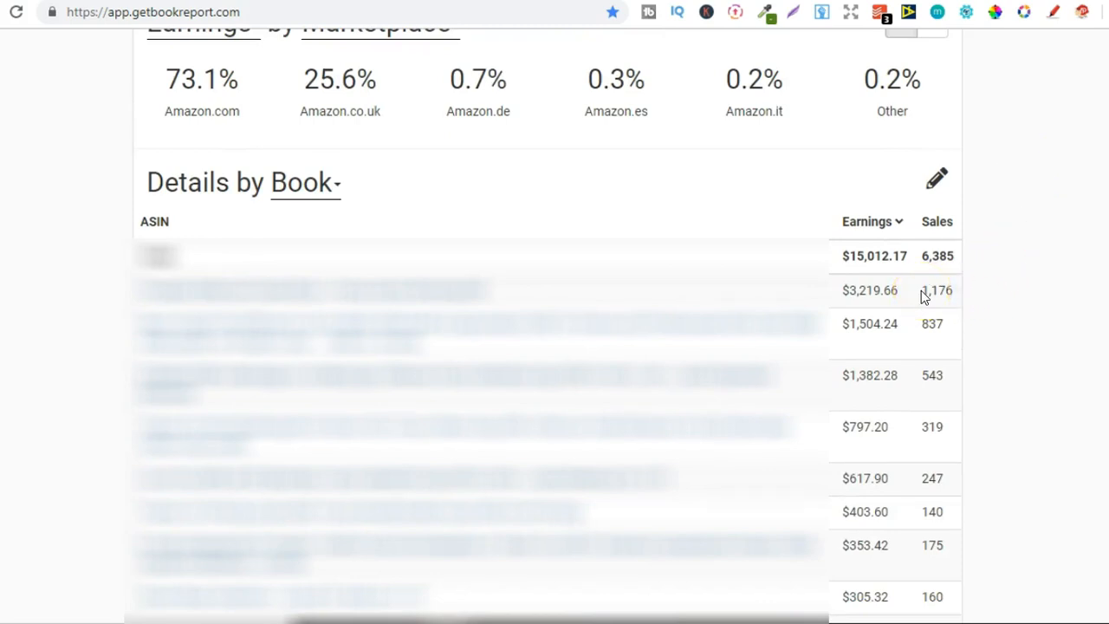
pyautogui.doubleClick(935, 291)
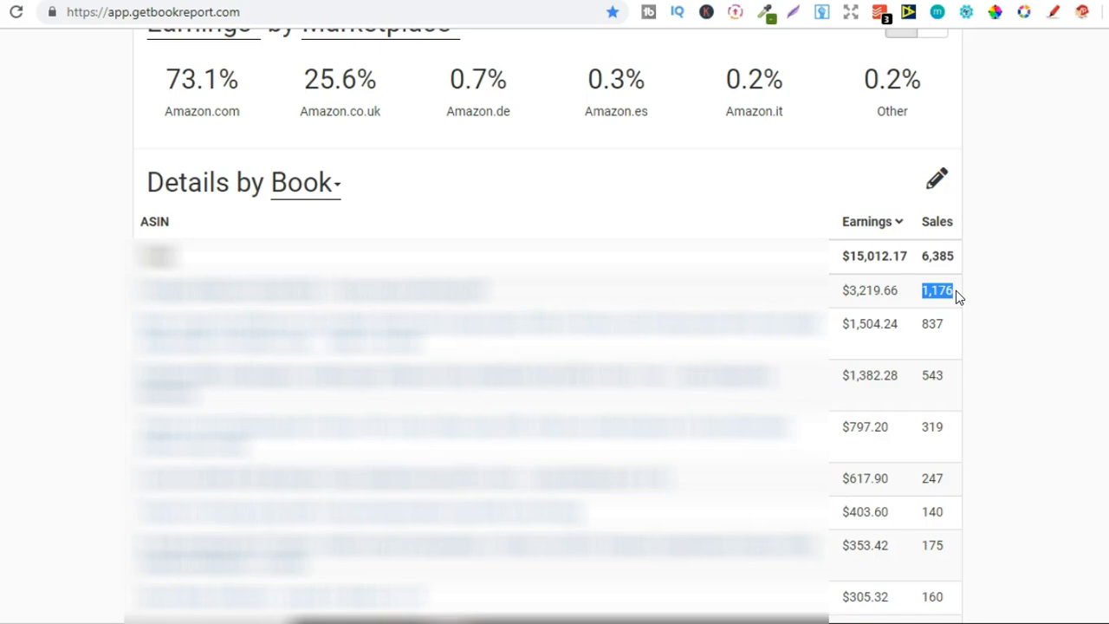
pyautogui.moveTo(973, 308)
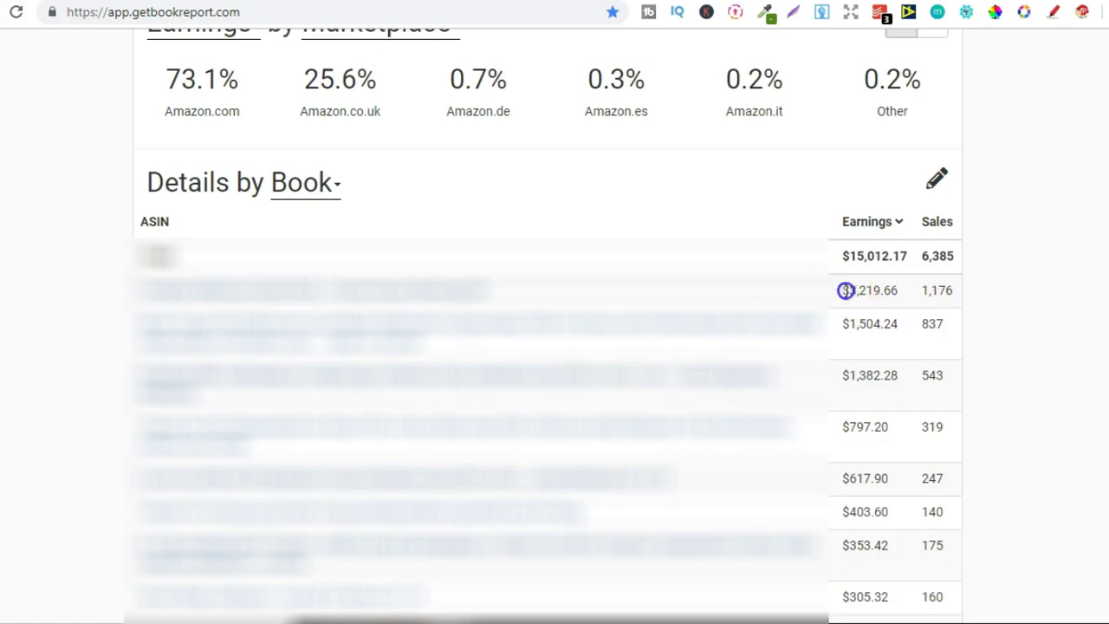
pyautogui.doubleClick(873, 291)
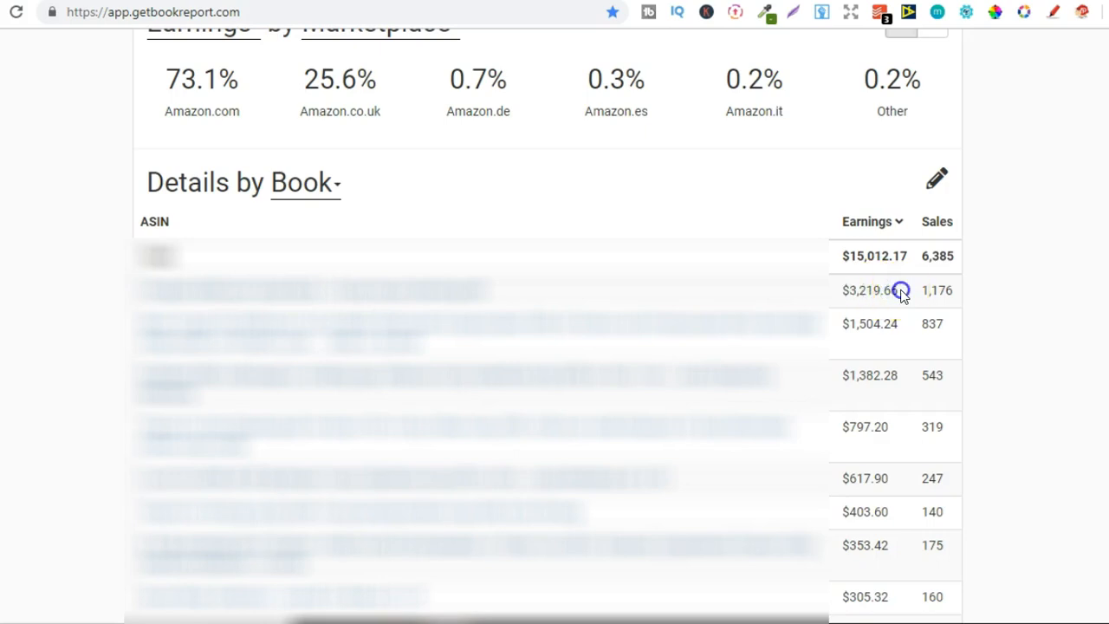
pyautogui.doubleClick(870, 291)
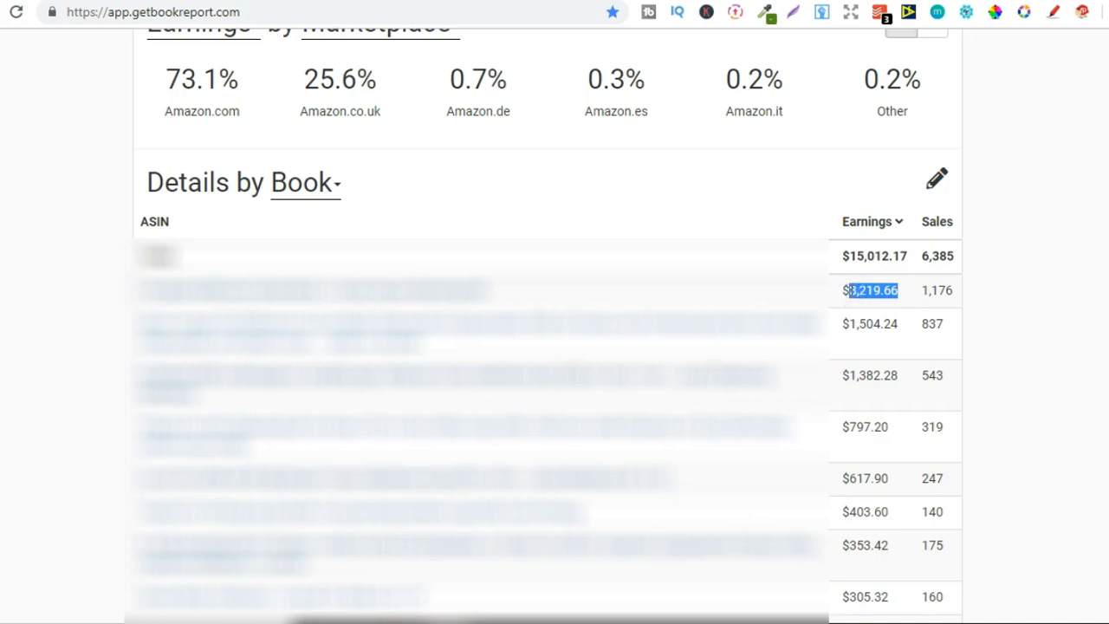
pyautogui.moveTo(968, 298)
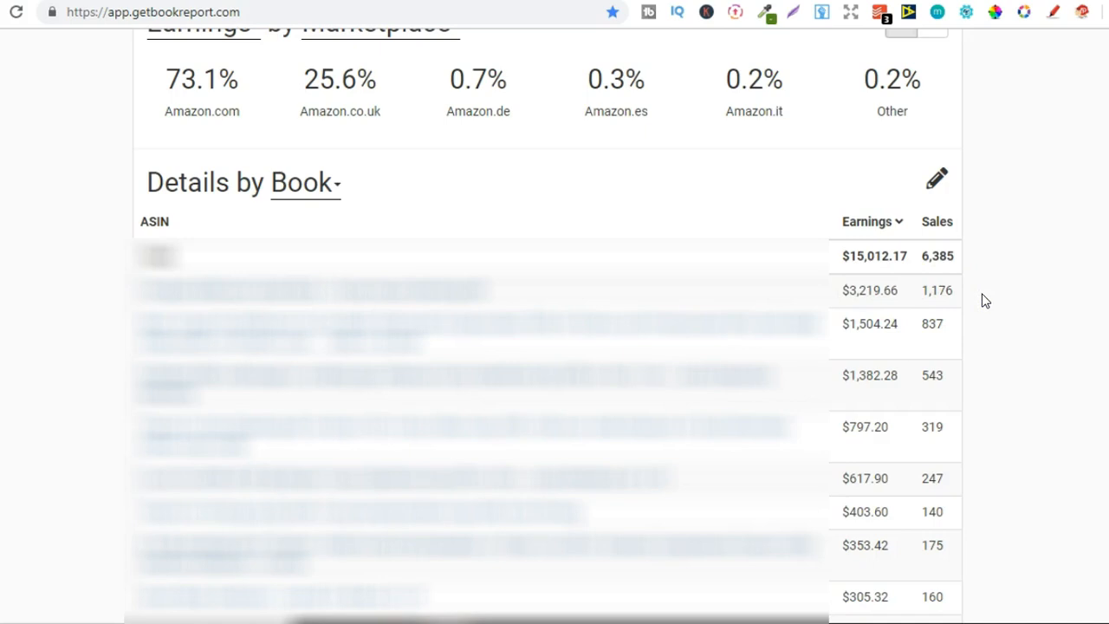
pyautogui.moveTo(1036, 430)
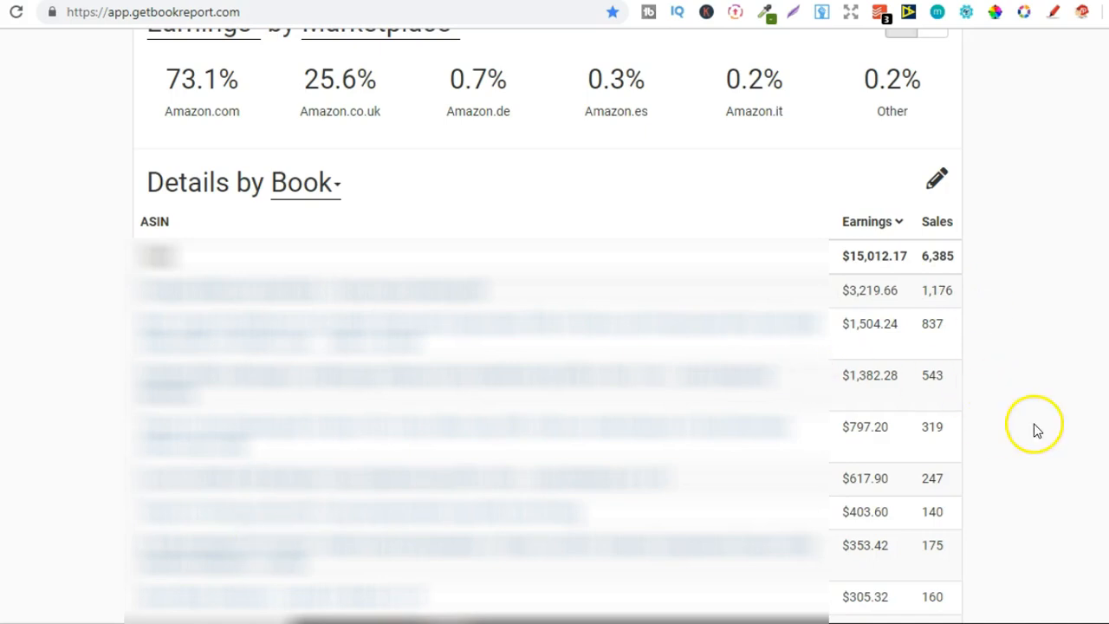
pyautogui.moveTo(870, 332)
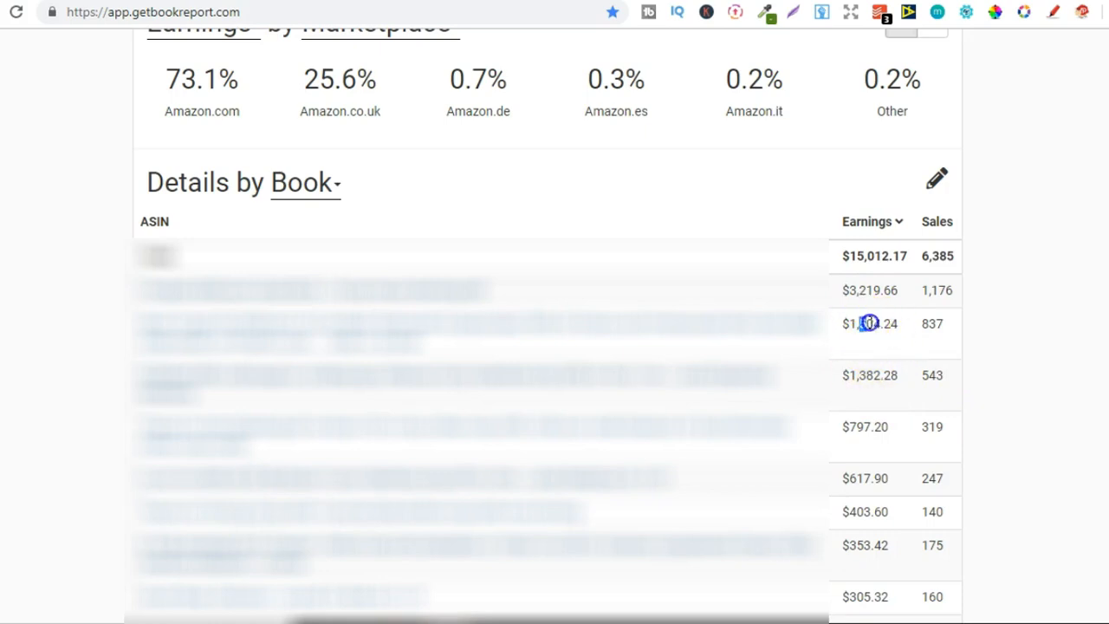
pyautogui.doubleClick(875, 324)
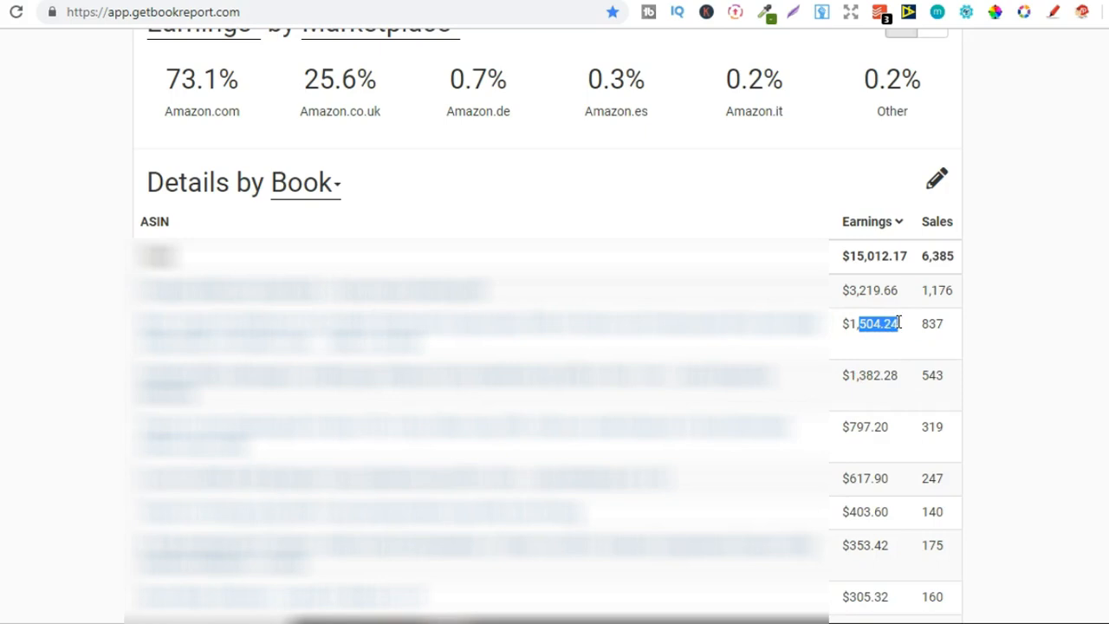
pyautogui.moveTo(1100, 298)
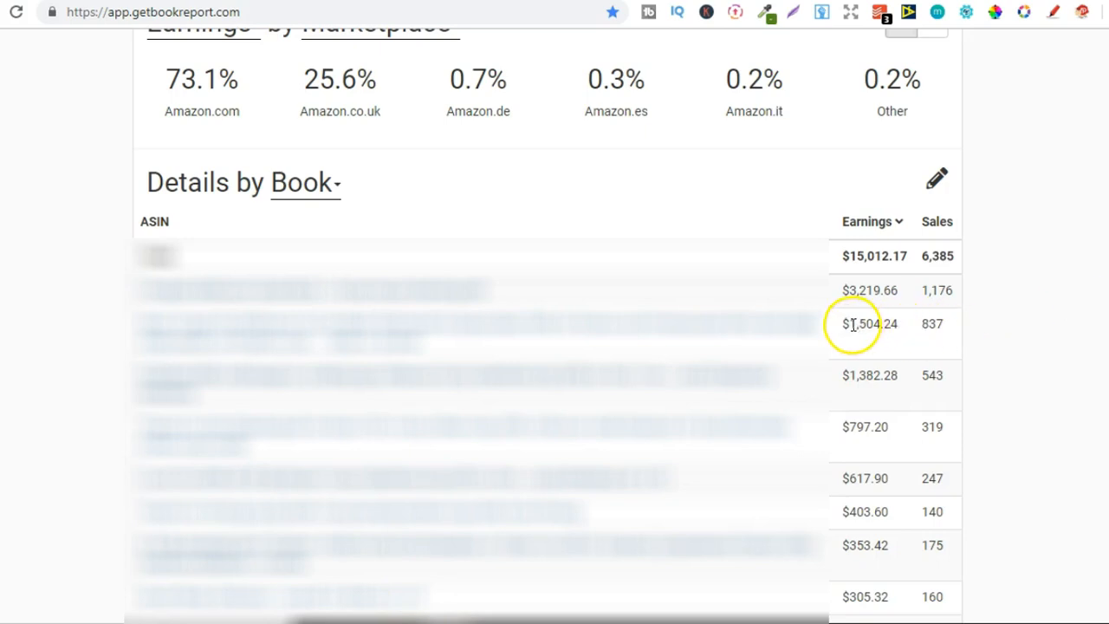
pyautogui.doubleClick(874, 324)
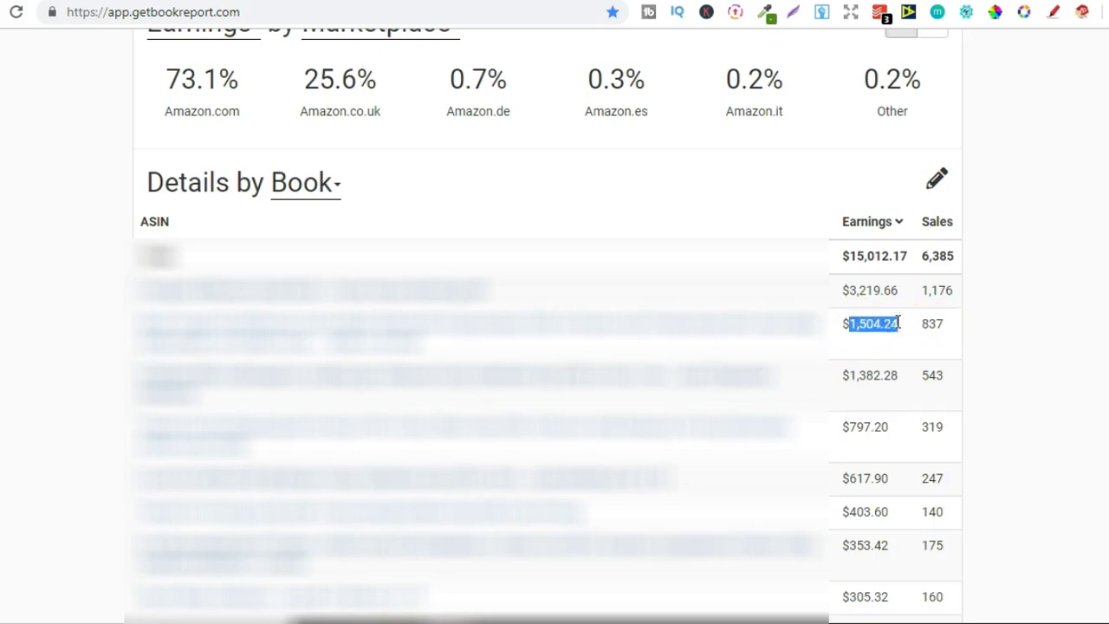
pyautogui.moveTo(853, 374)
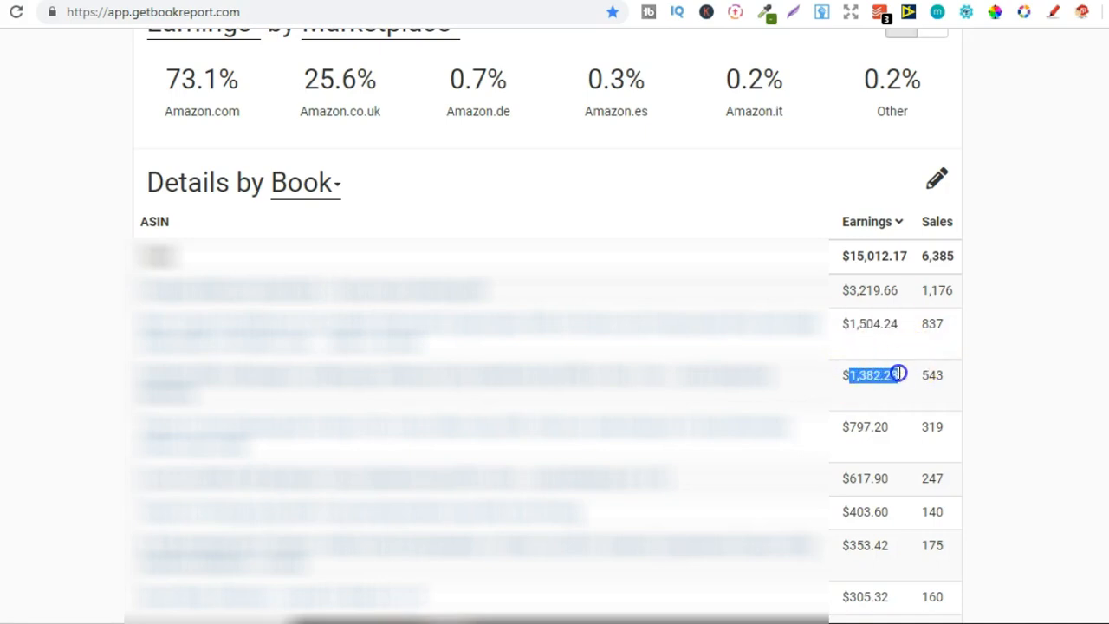
pyautogui.moveTo(901, 379)
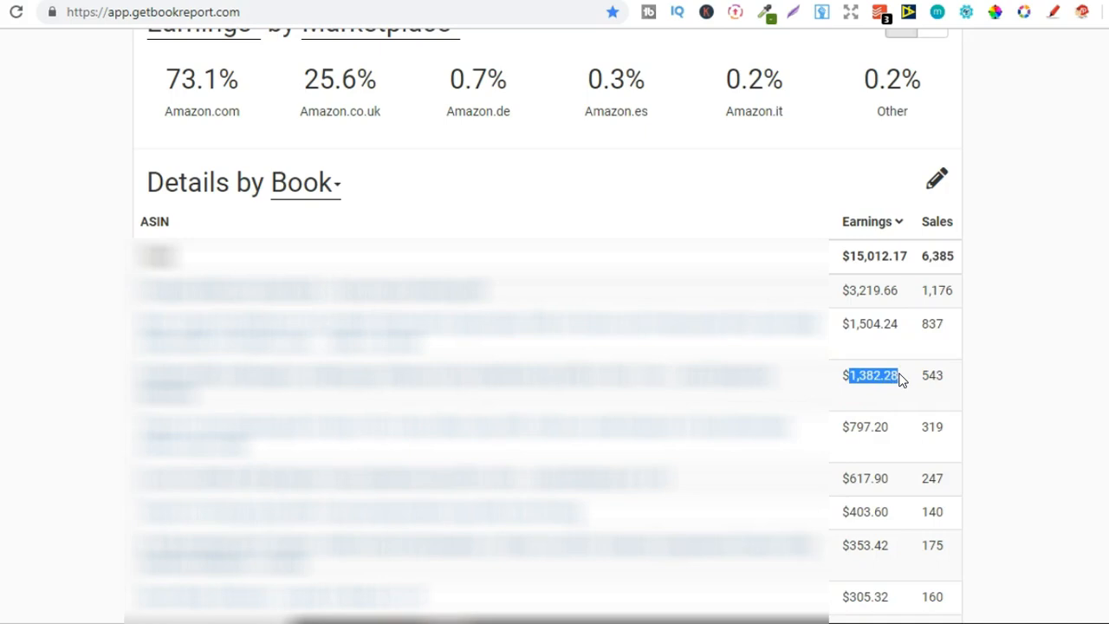
pyautogui.moveTo(628, 406)
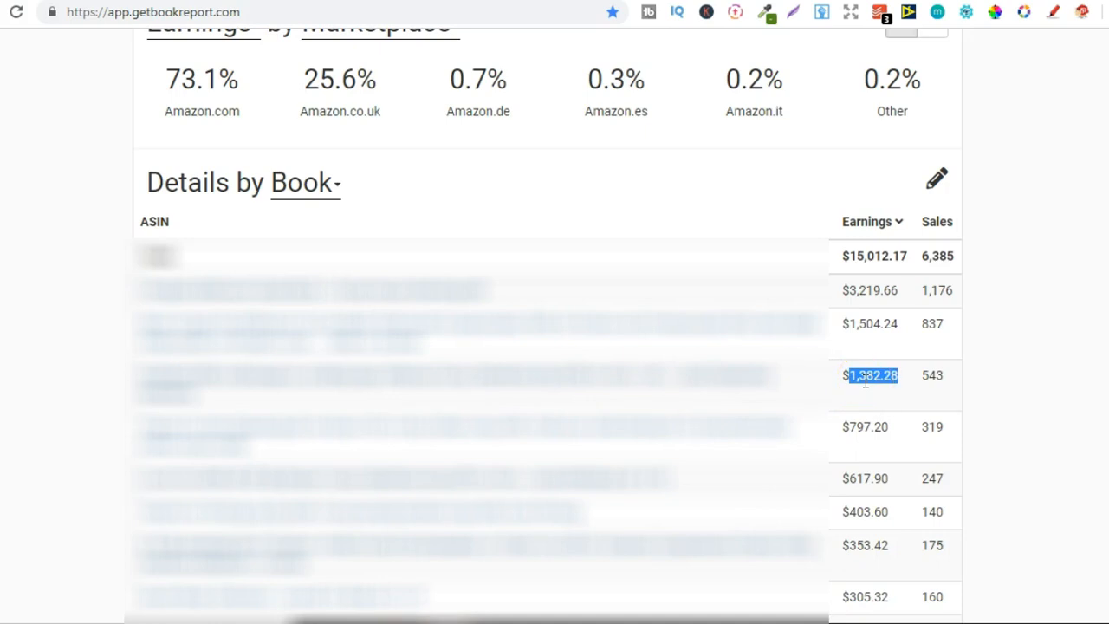
pyautogui.moveTo(911, 375)
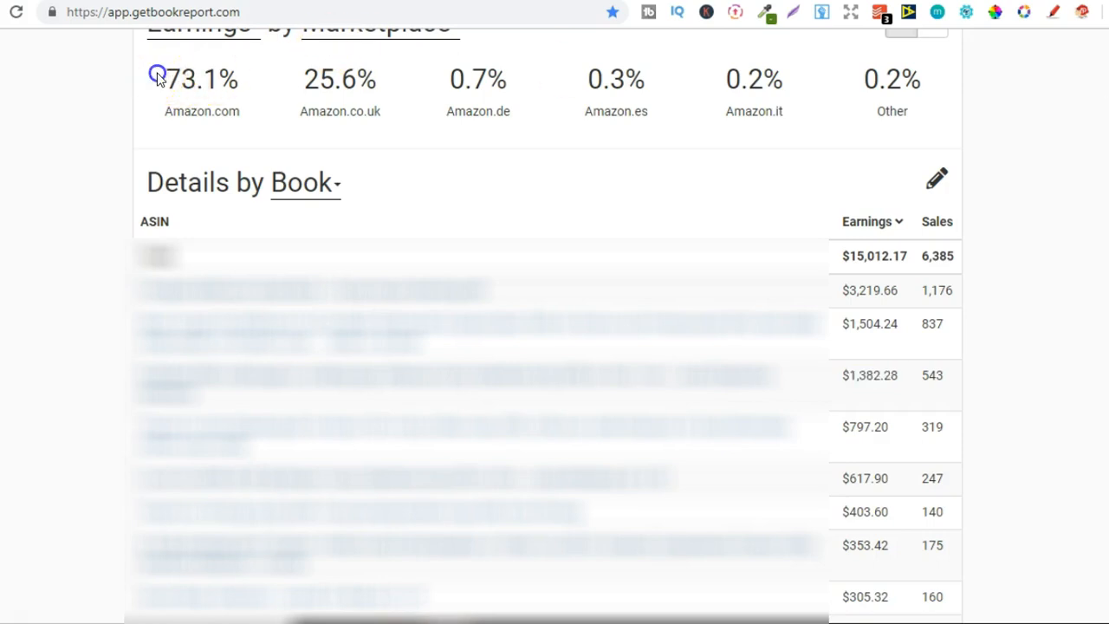
pyautogui.doubleClick(201, 80)
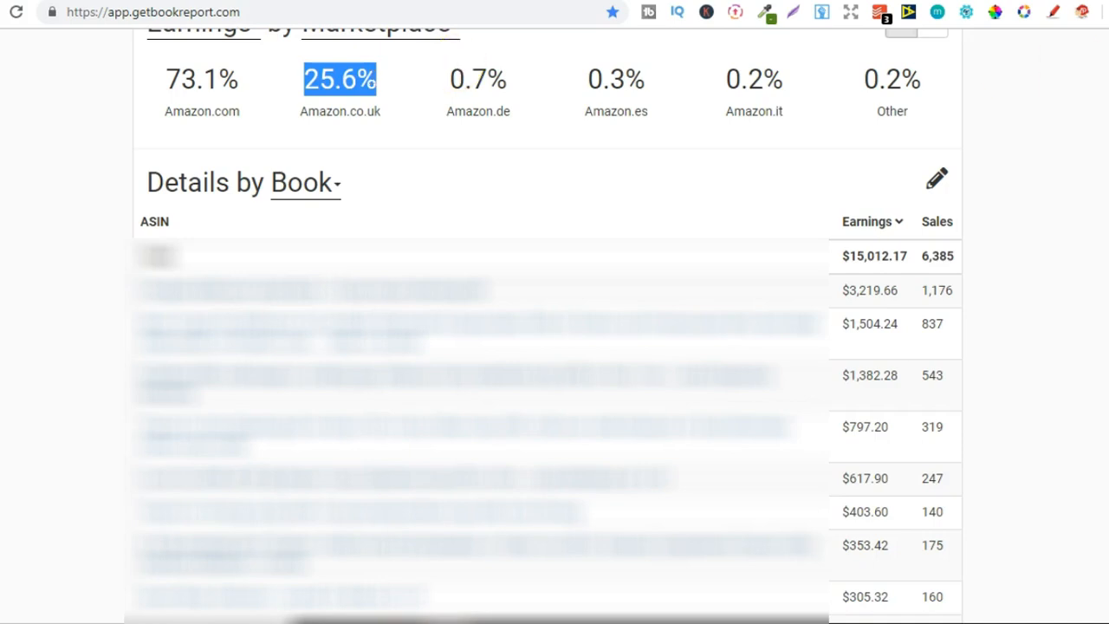
pyautogui.moveTo(355, 96)
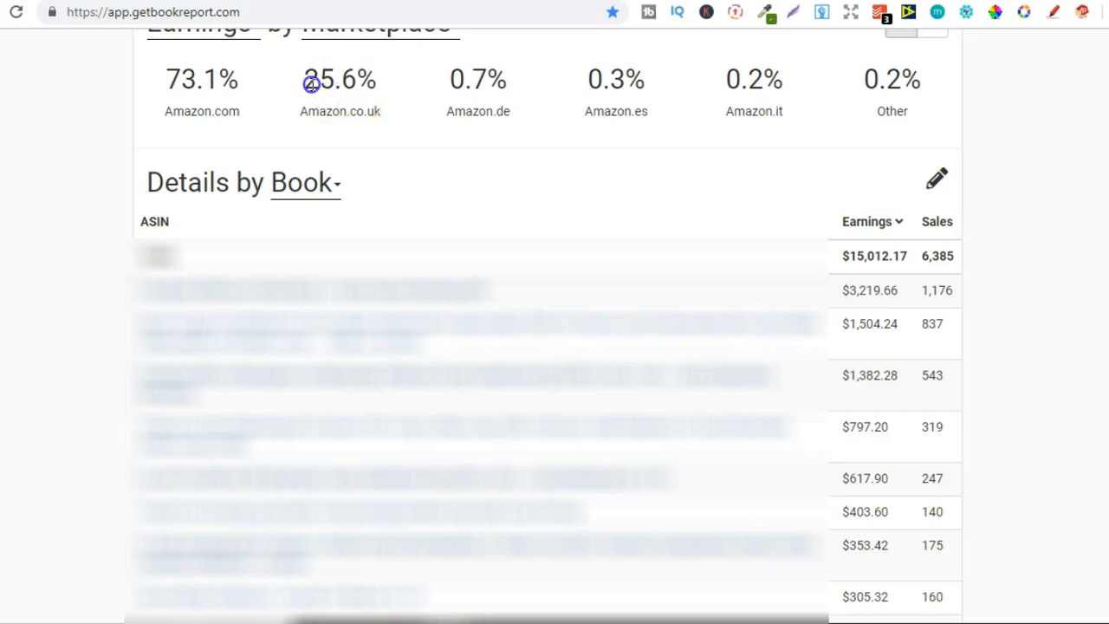
pyautogui.doubleClick(340, 79)
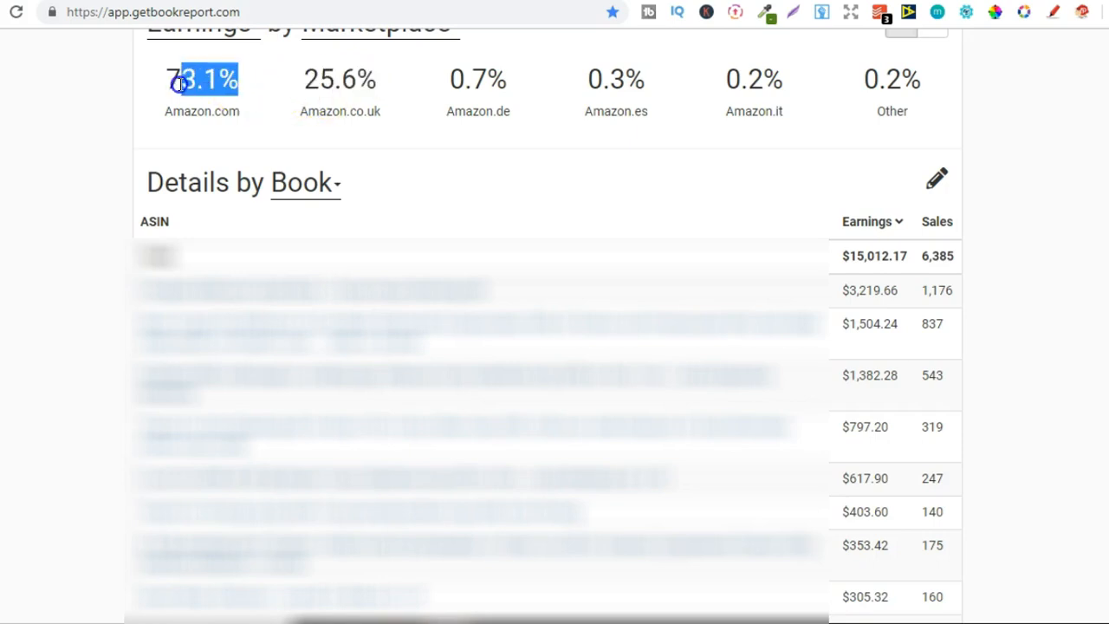
# Scroll up past the Earnings by Book pie chart to the Earnings per Month chart (June 2019: $3,167.64)
pyautogui.scroll(3)
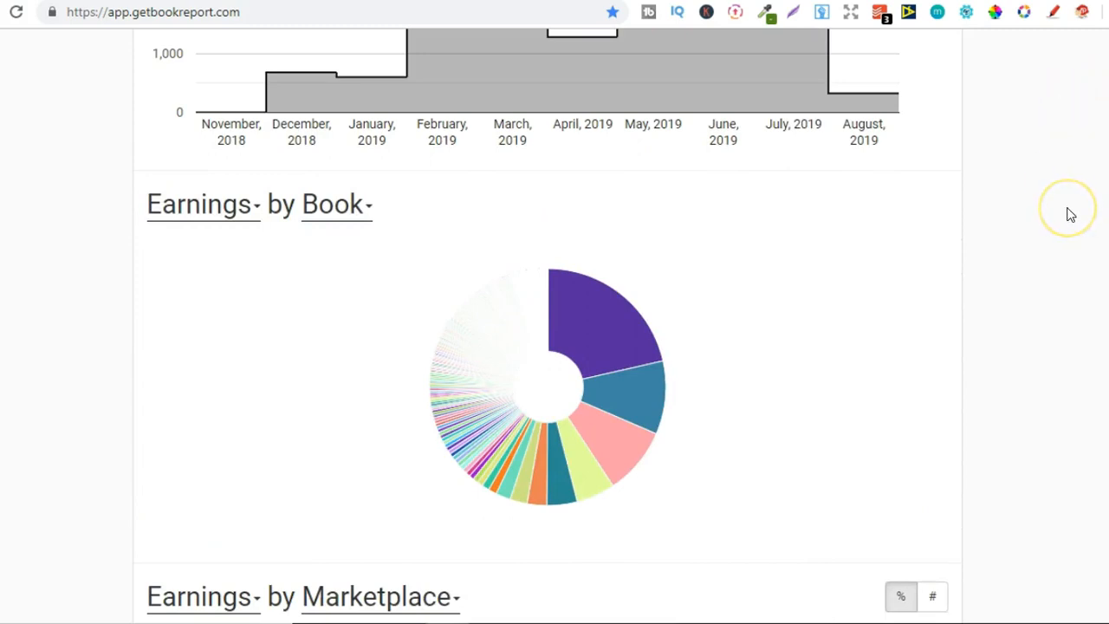
pyautogui.moveTo(1071, 215)
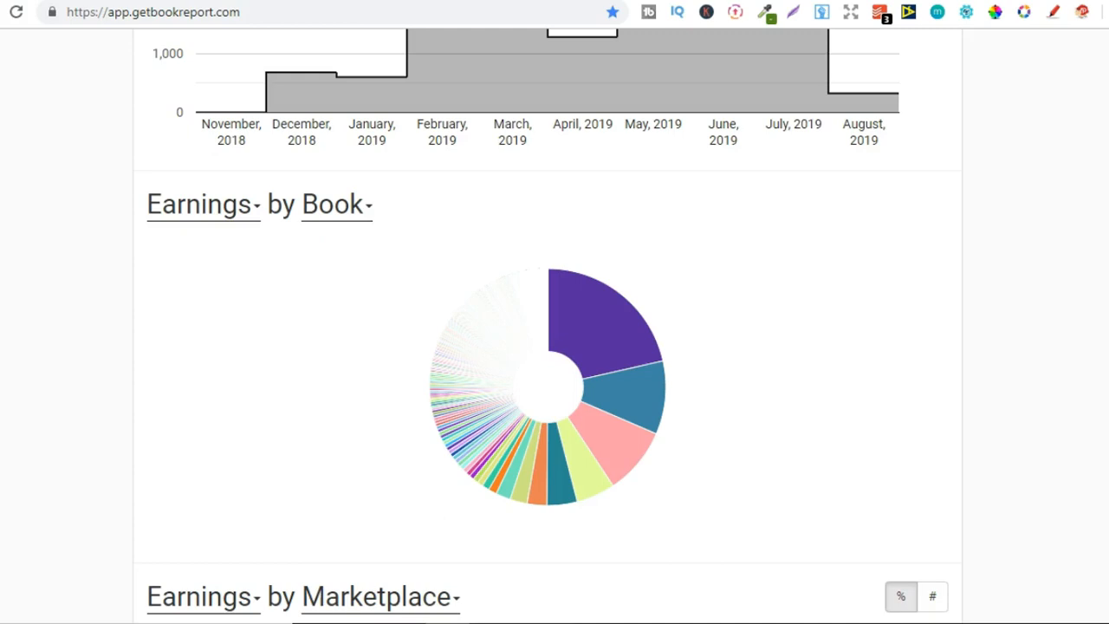
pyautogui.scroll(3)
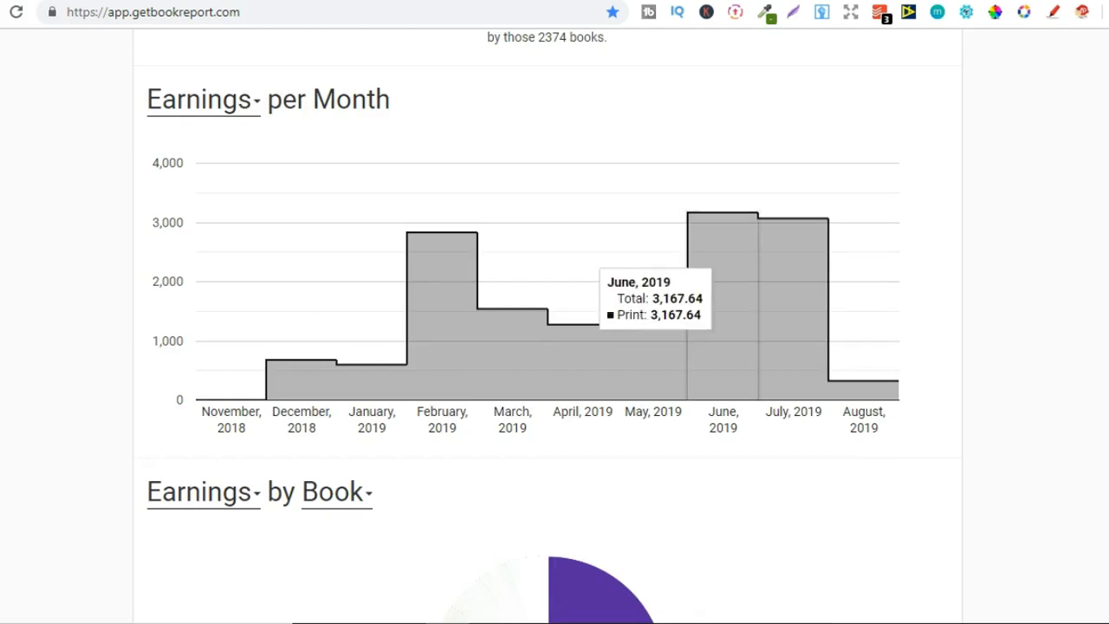
# Scroll to the top summary and highlight the 2,374-book count beneath the $15,012.17 all-time total
pyautogui.scroll(3)
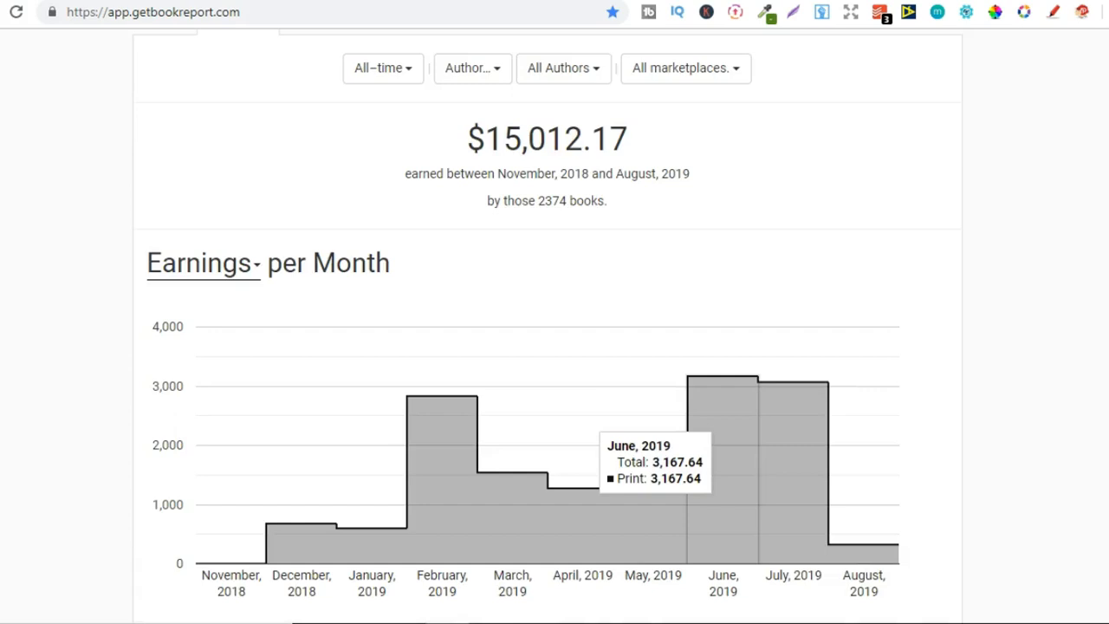
pyautogui.moveTo(34, 492)
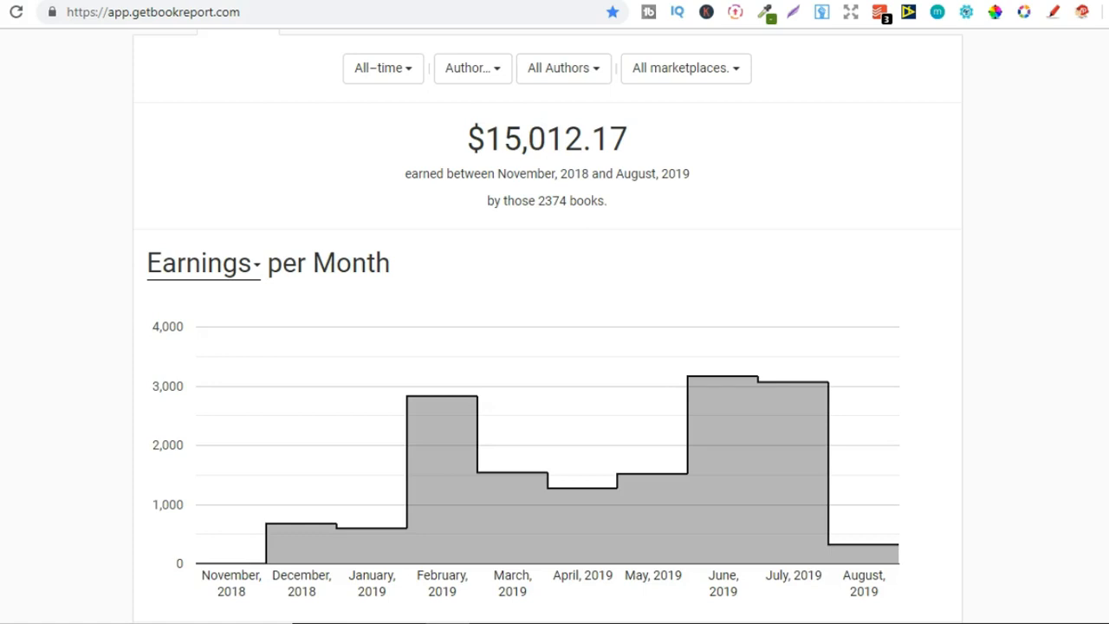
pyautogui.scroll(-3)
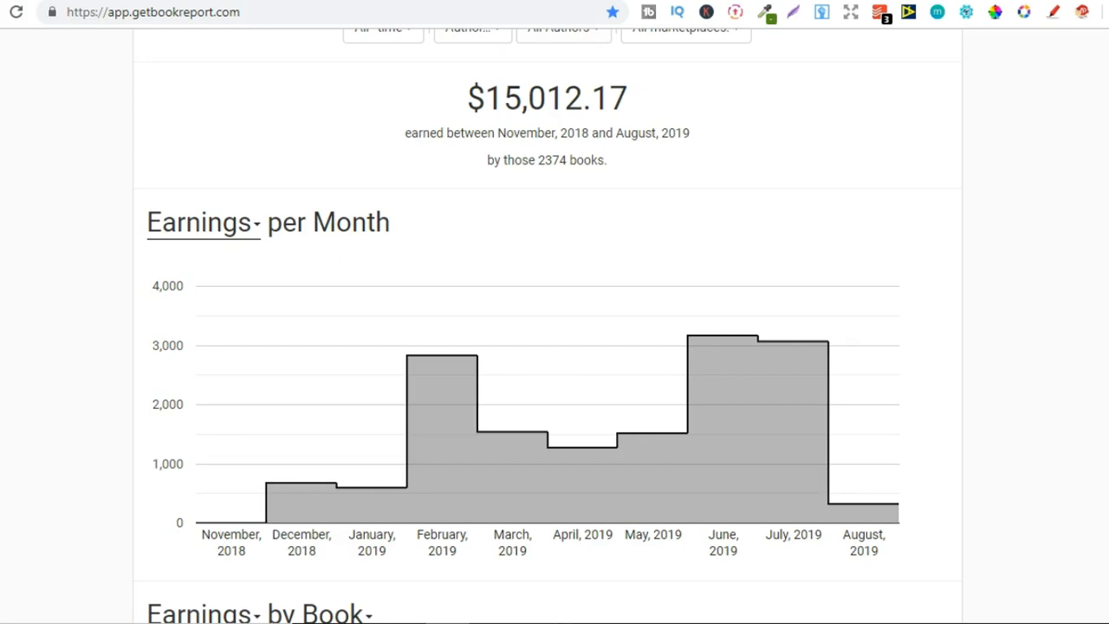
pyautogui.moveTo(1105, 76)
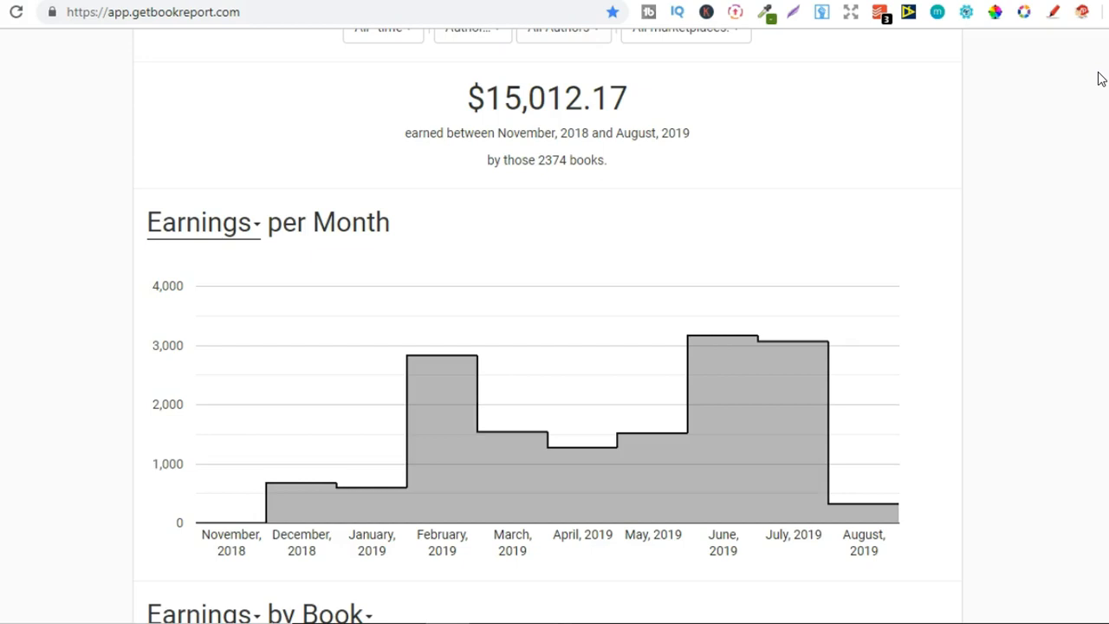
pyautogui.moveTo(537, 159)
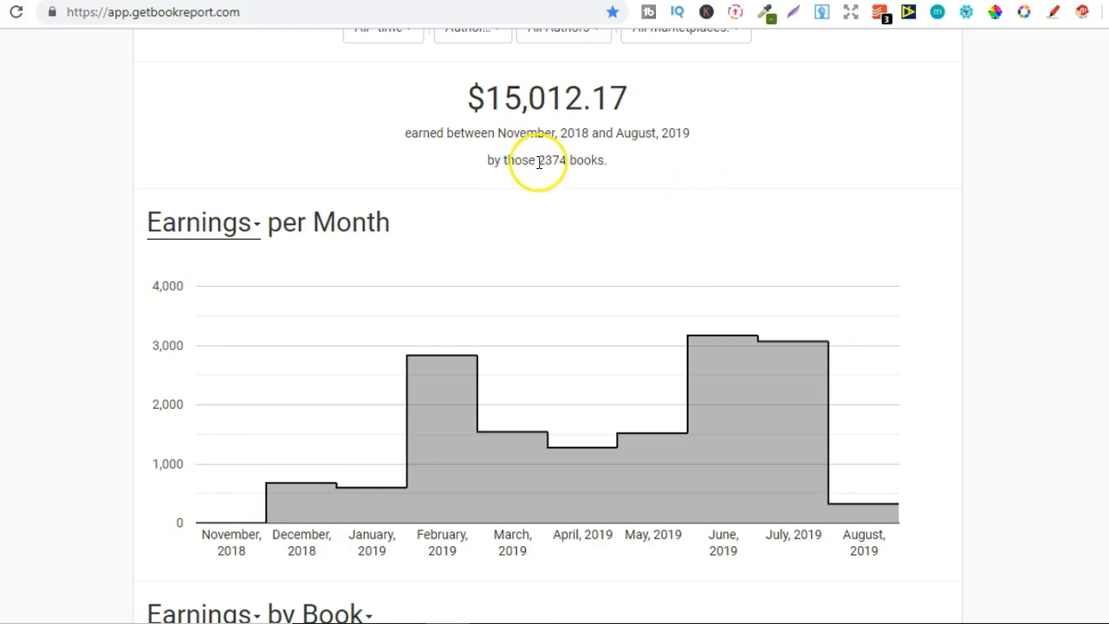
pyautogui.doubleClick(551, 159)
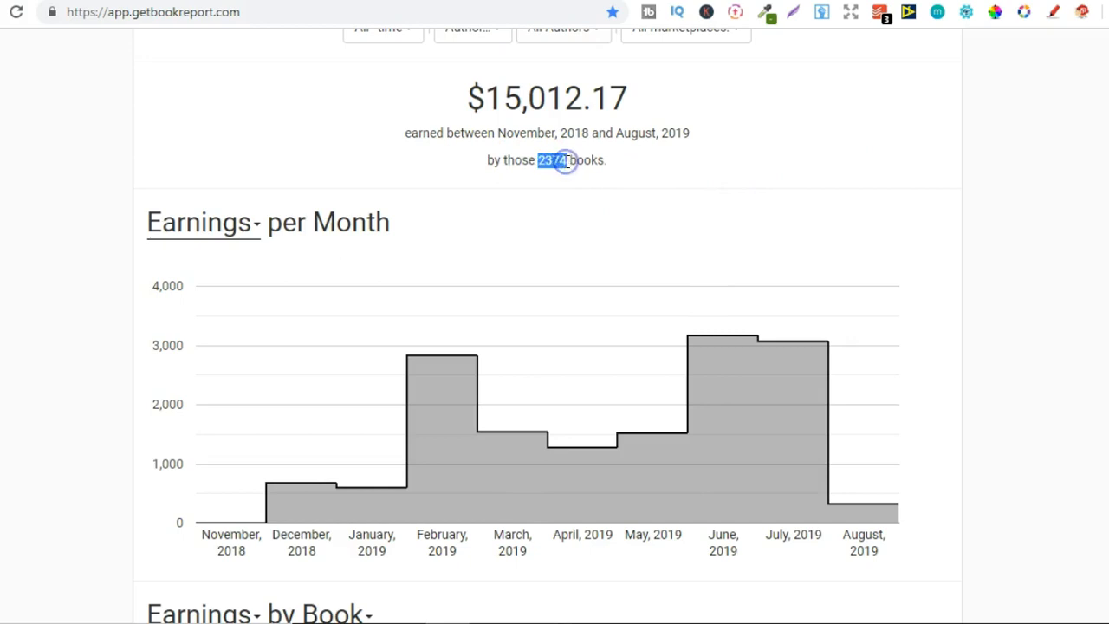